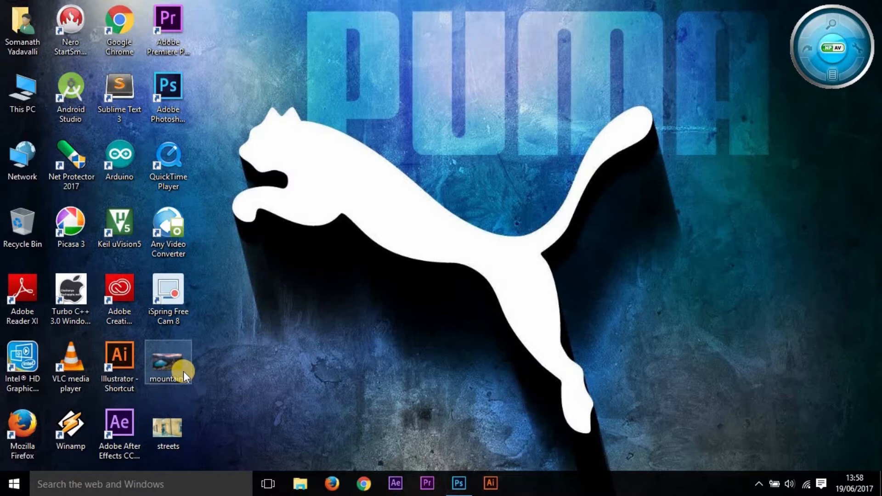
pyautogui.moveTo(490, 422)
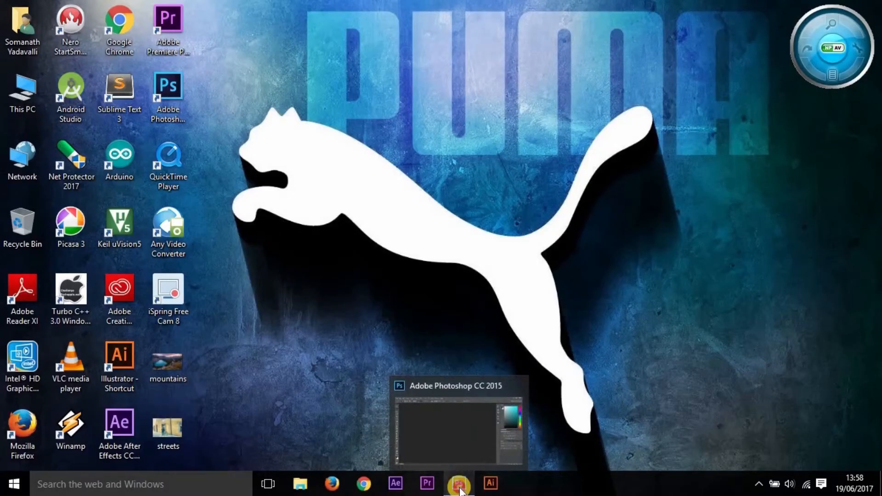
# Launch Adobe Photoshop CC 2015 from the taskbar
pyautogui.click(459, 484)
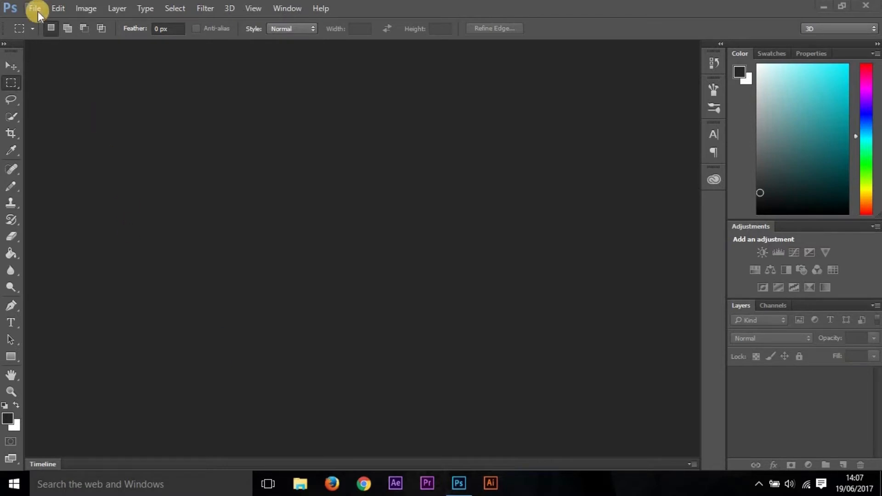
# Start a new document and try the U.S. Paper and International Paper presets
pyautogui.click(34, 8)
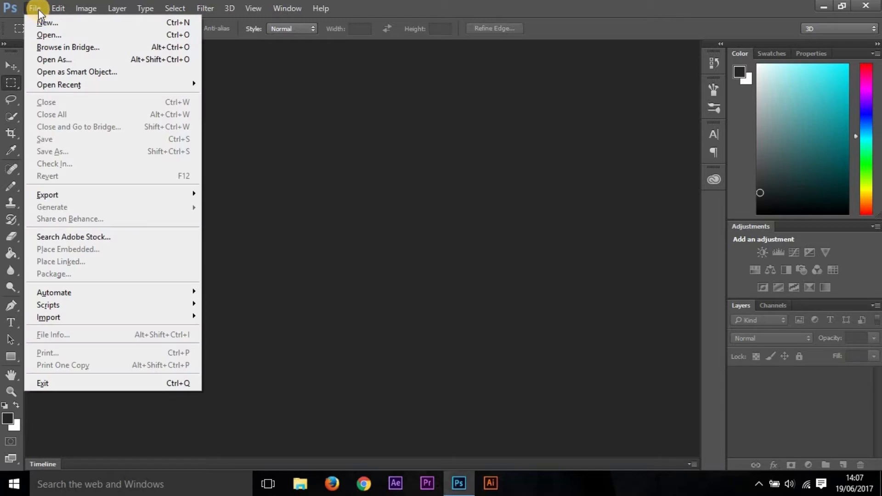
pyautogui.click(47, 22)
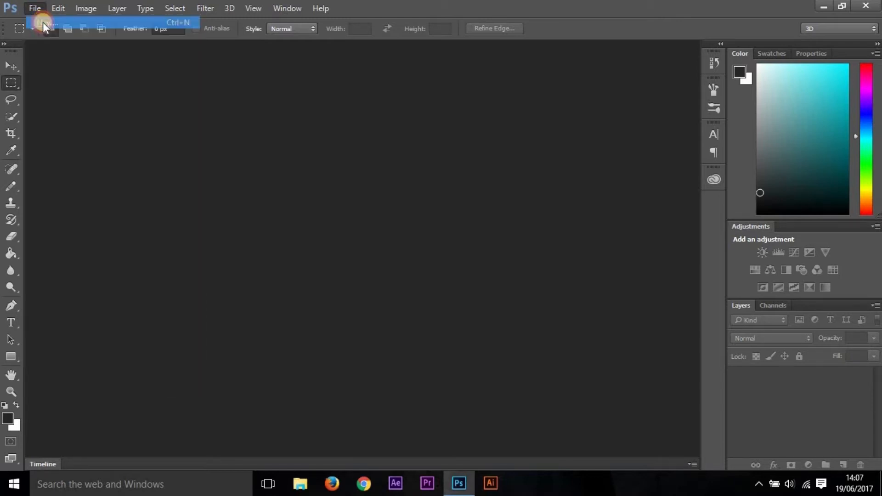
pyautogui.click(35, 8)
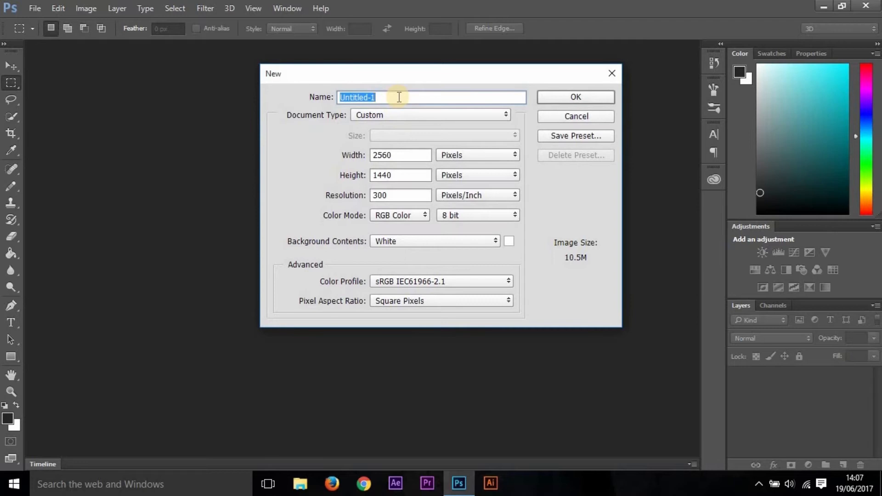
pyautogui.moveTo(397, 119)
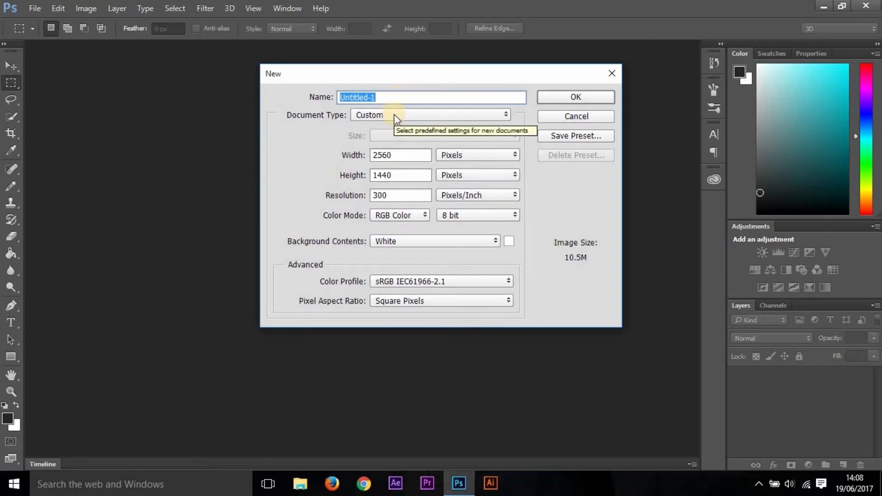
pyautogui.moveTo(396, 141)
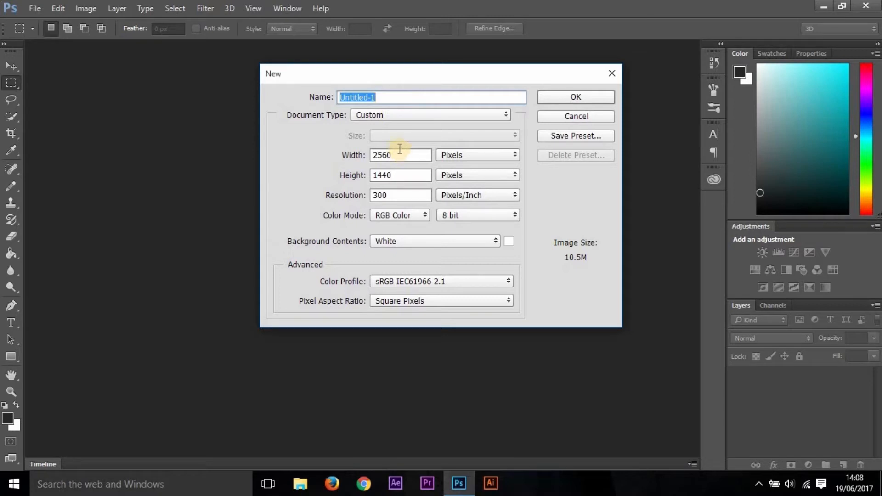
pyautogui.click(430, 114)
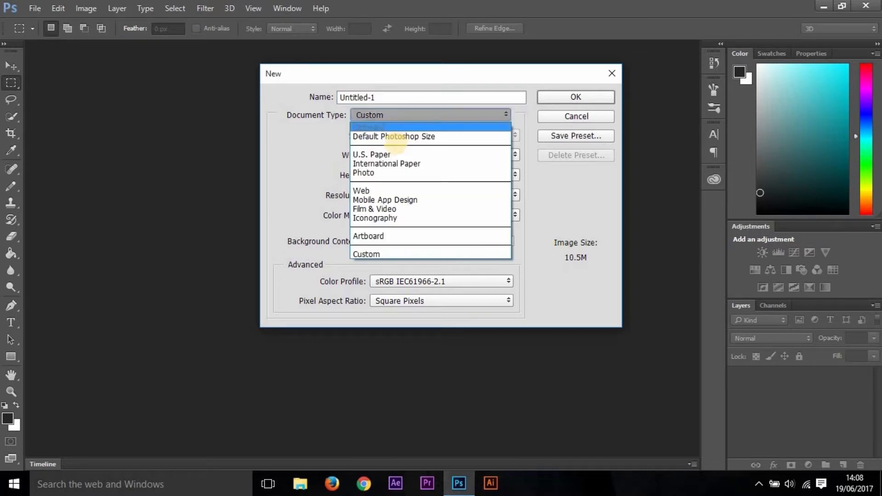
pyautogui.click(371, 154)
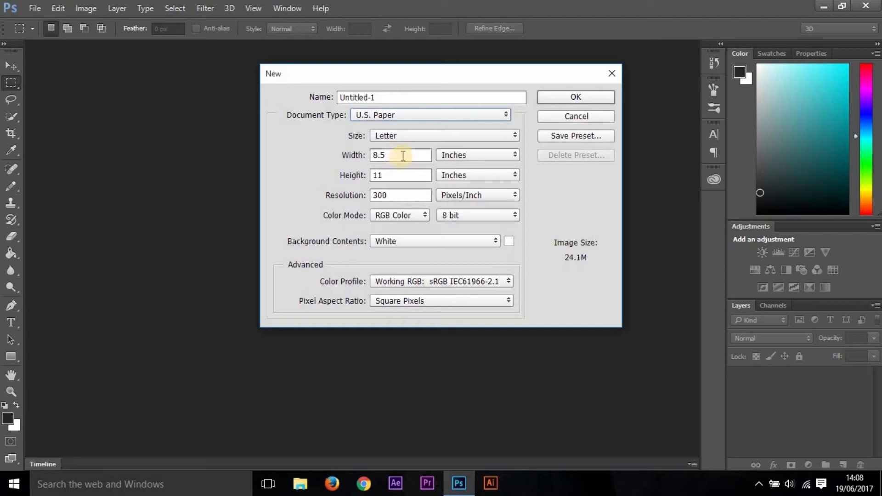
pyautogui.click(443, 135)
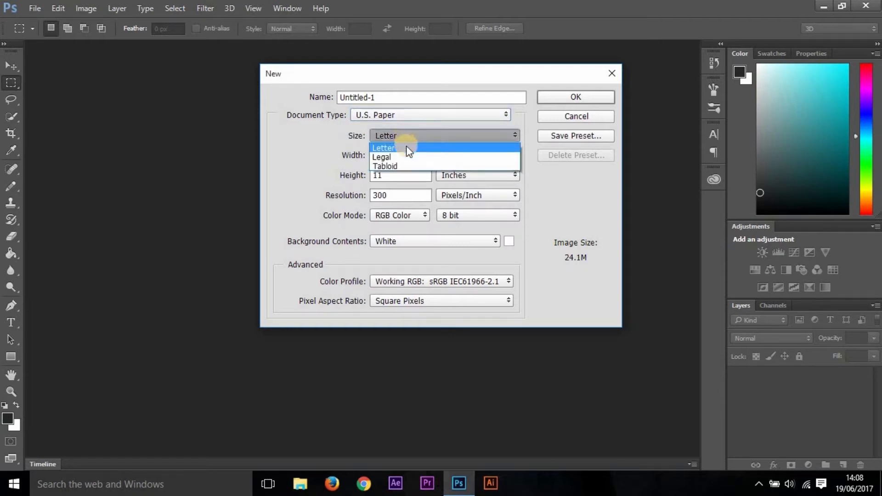
pyautogui.click(429, 115)
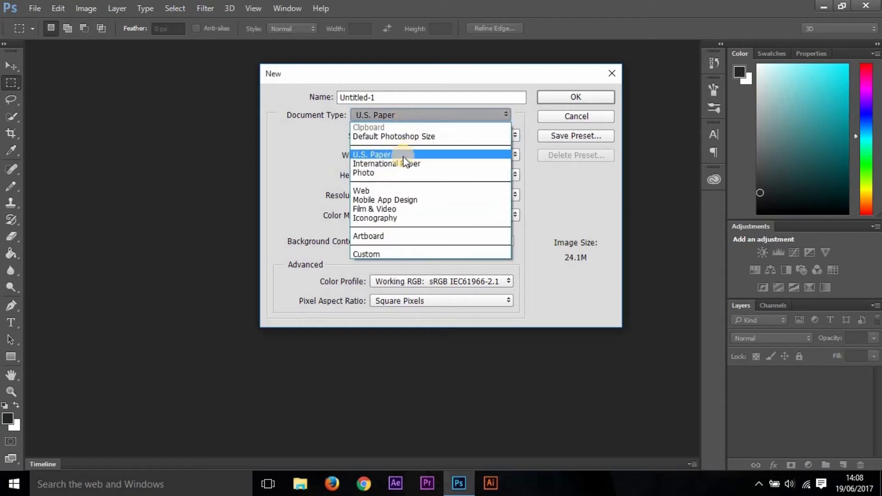
pyautogui.click(387, 164)
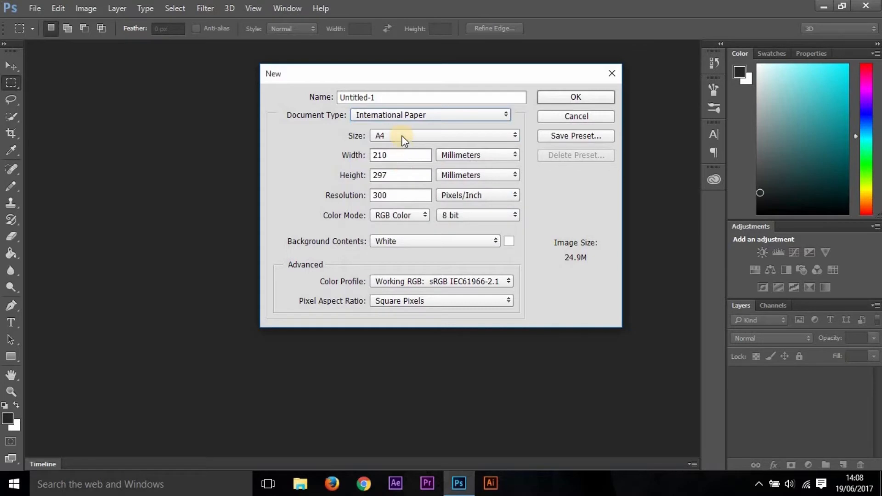
pyautogui.moveTo(412, 122)
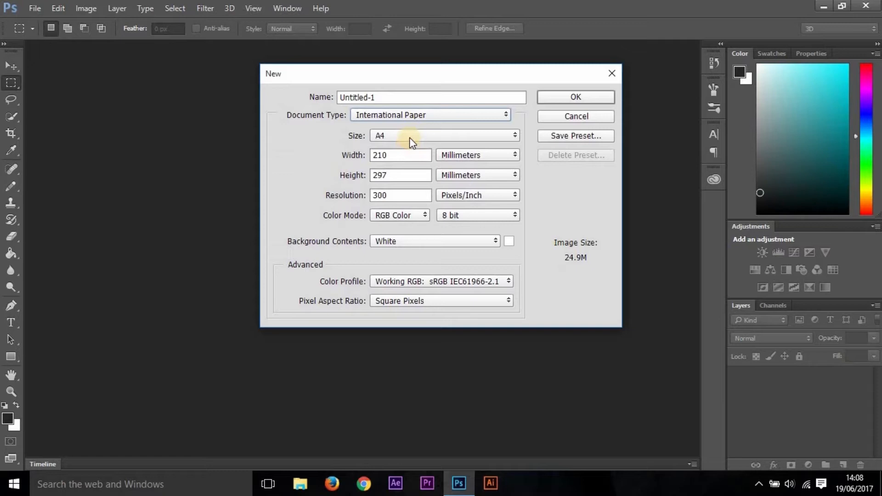
# Set the document size to 30 by 30 centimeters
pyautogui.click(430, 114)
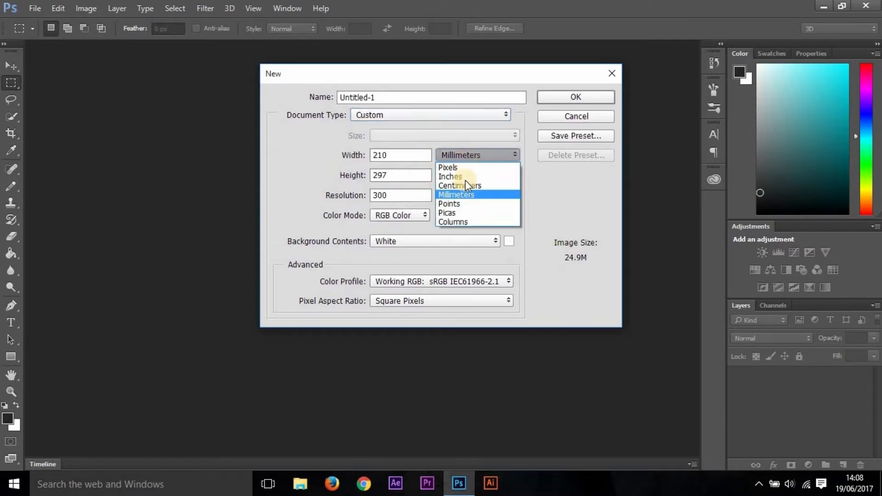
pyautogui.click(459, 186)
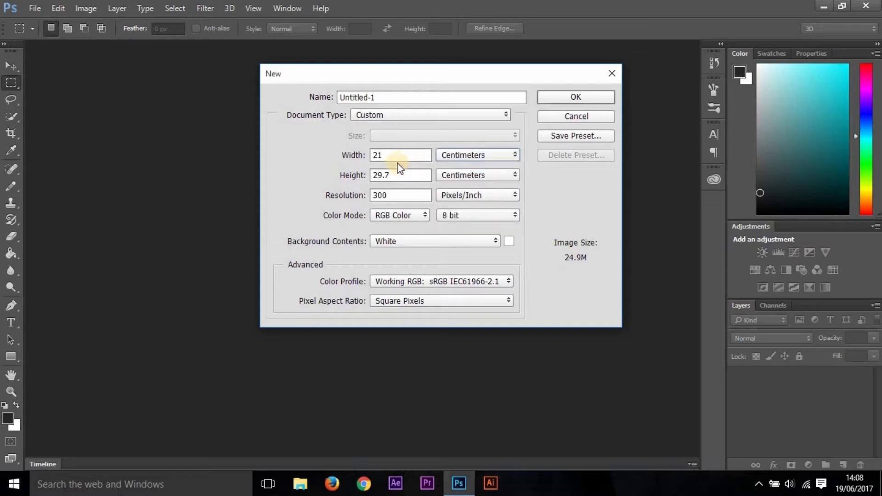
pyautogui.click(400, 154)
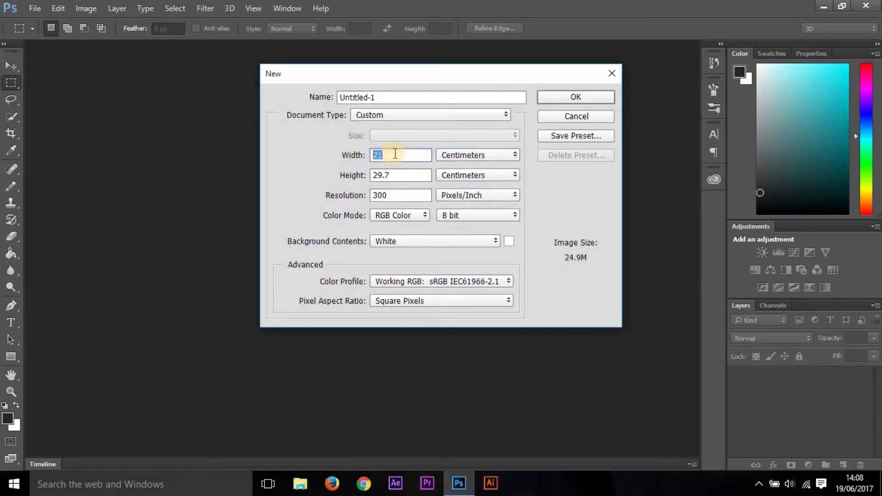
pyautogui.write('30')
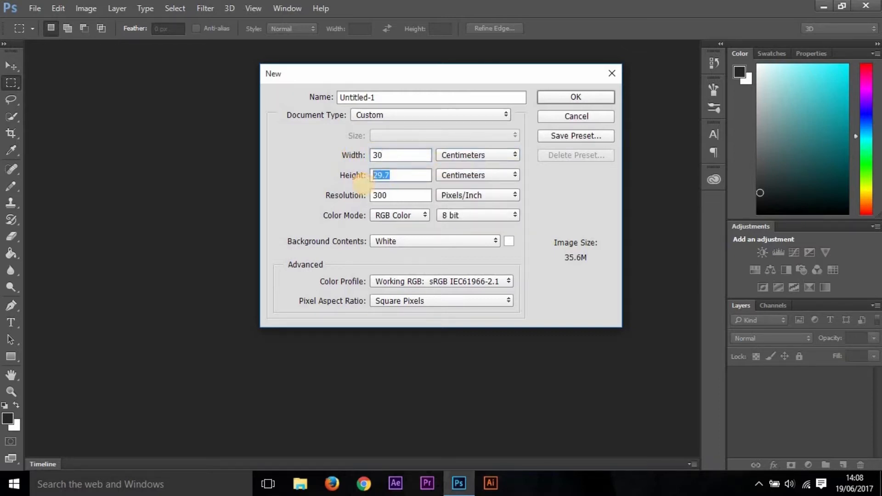
pyautogui.write('30')
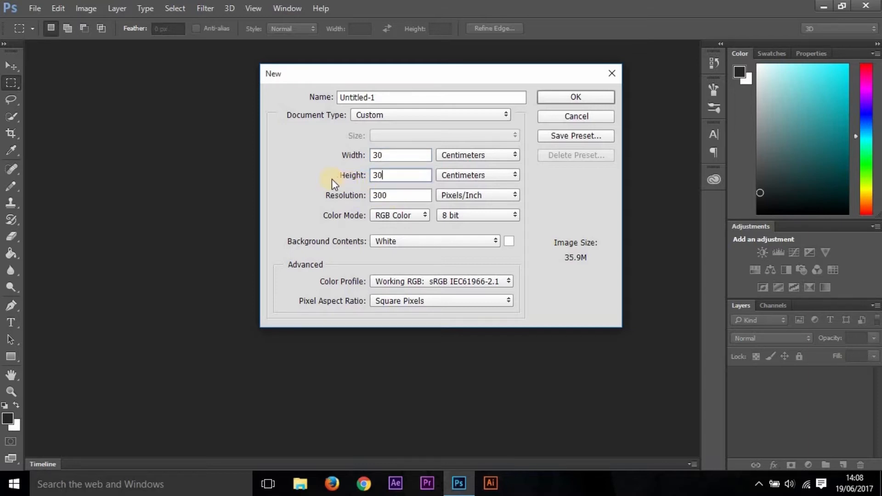
pyautogui.moveTo(332, 183)
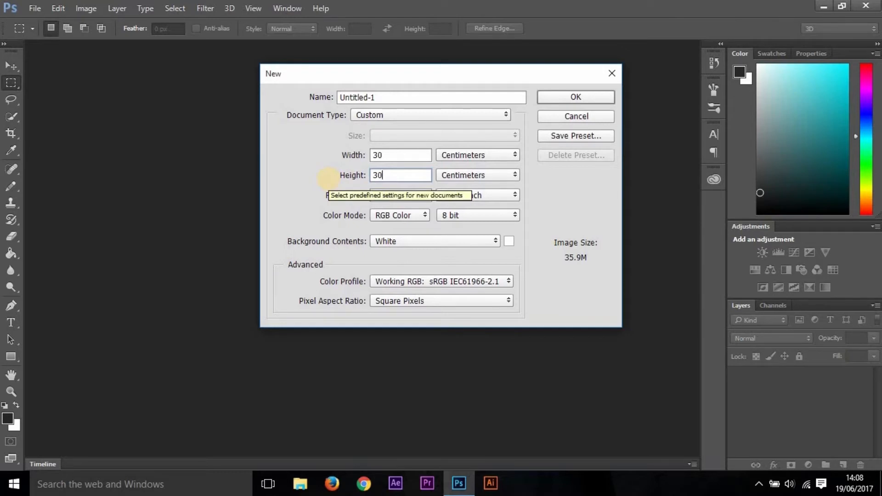
pyautogui.moveTo(332, 184)
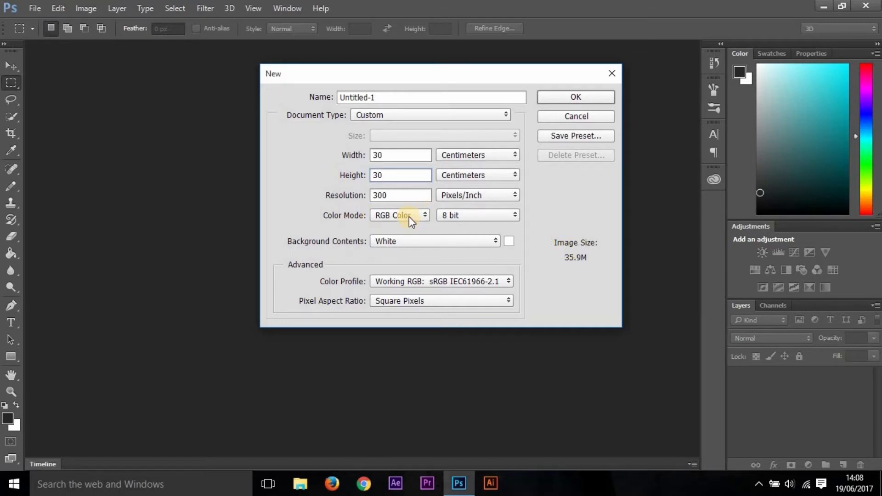
# Keep RGB Color, 8 bit depth and review the background fill options
pyautogui.click(399, 215)
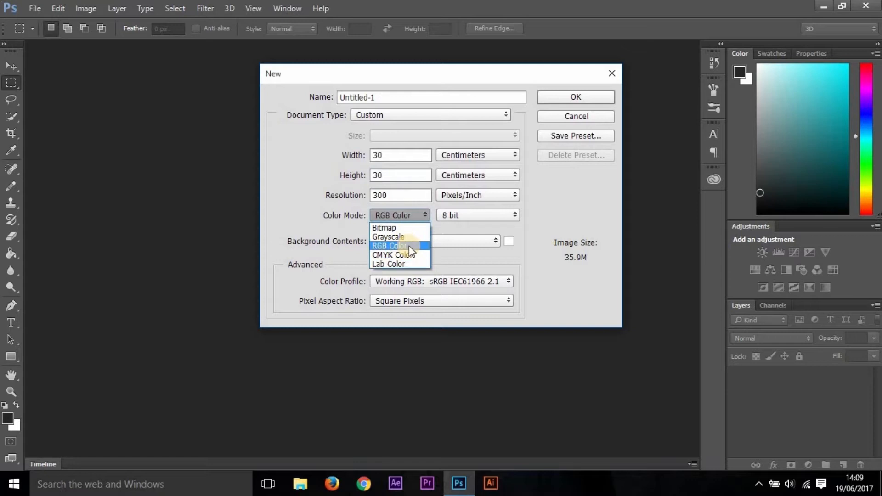
pyautogui.moveTo(385, 227)
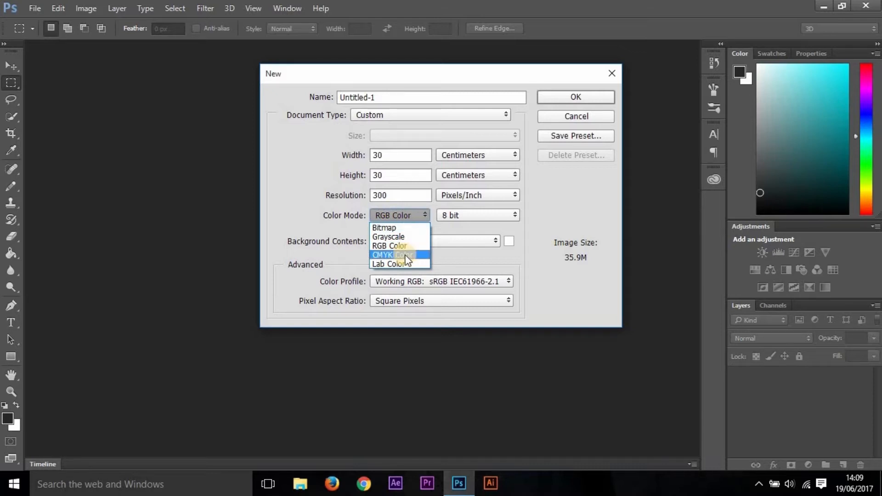
pyautogui.moveTo(400, 246)
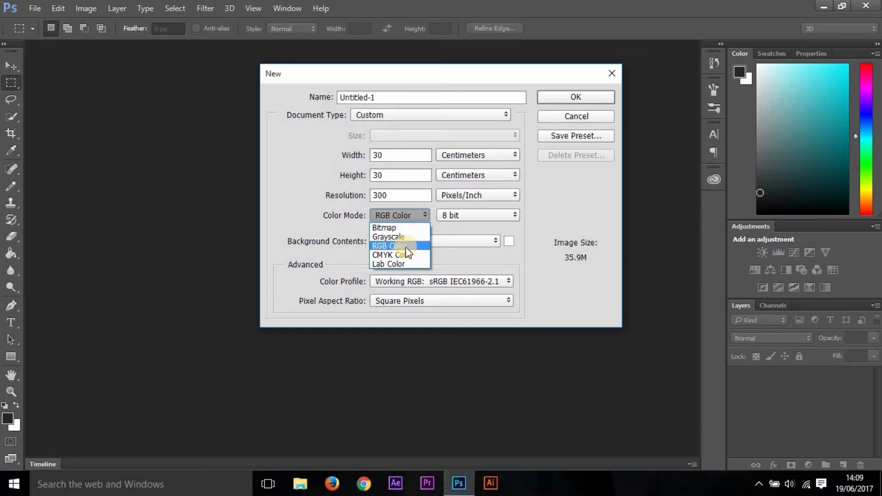
pyautogui.click(476, 215)
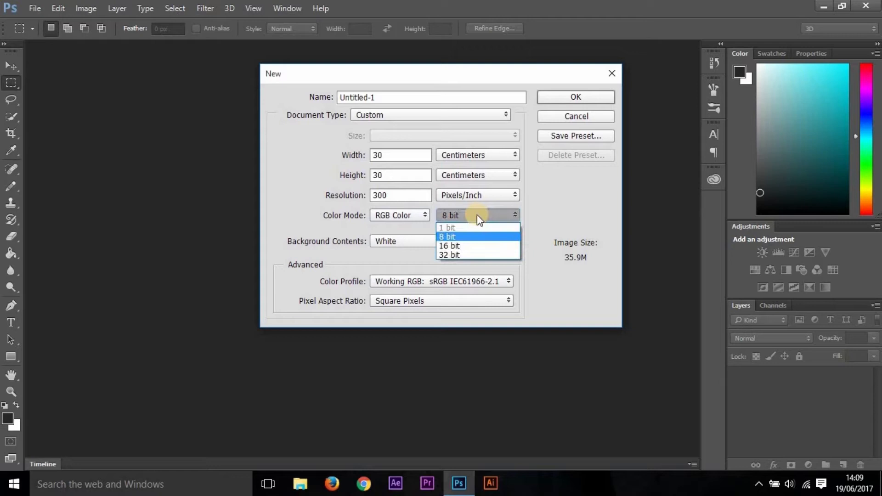
pyautogui.click(450, 237)
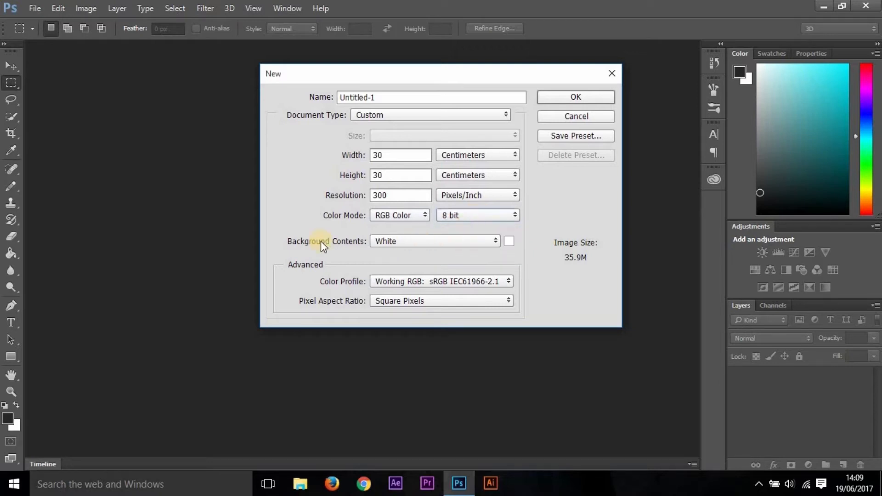
pyautogui.moveTo(429, 247)
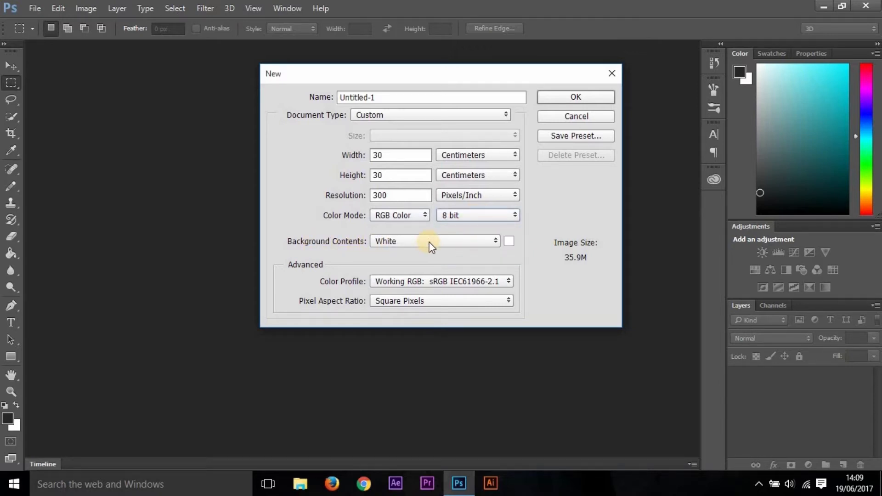
pyautogui.click(433, 240)
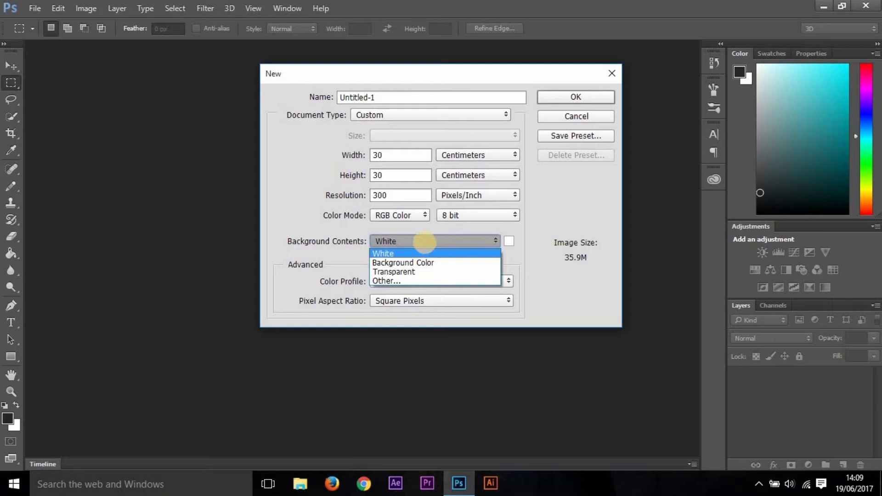
# Create the canvas with a white background, then open the mountains photo from the Desktop
pyautogui.click(575, 97)
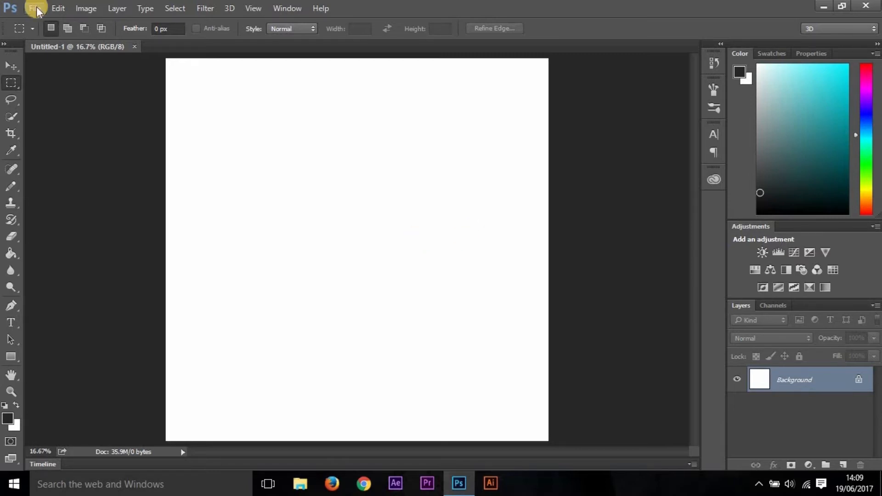
pyautogui.click(34, 9)
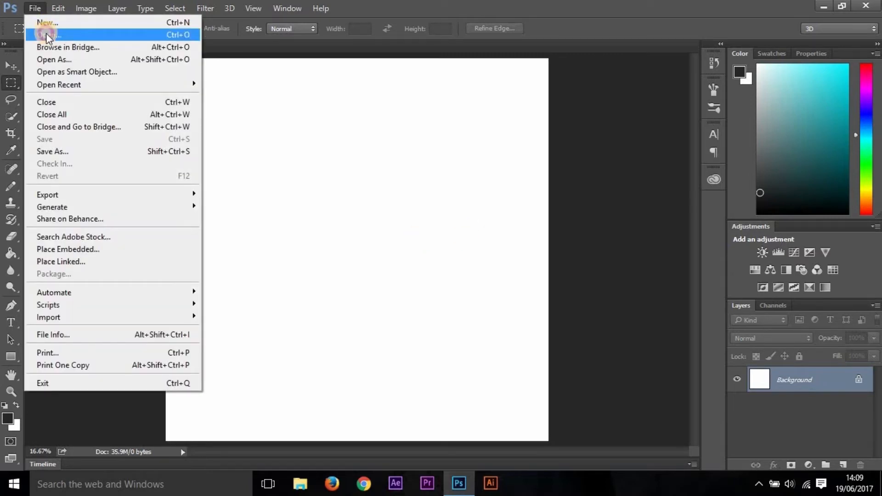
pyautogui.click(50, 35)
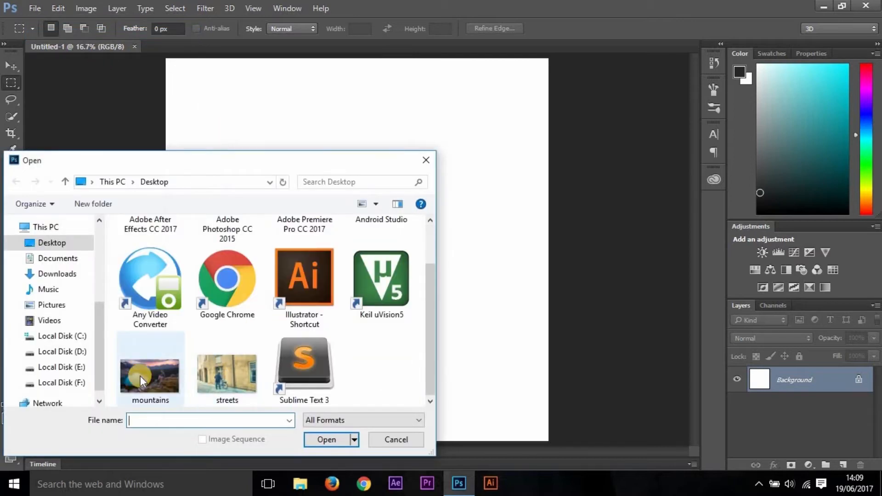
pyautogui.moveTo(157, 388)
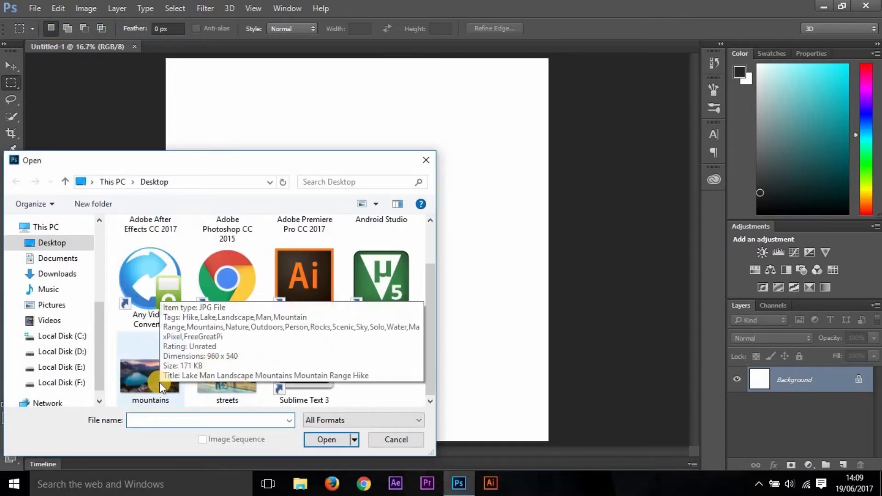
pyautogui.click(209, 420)
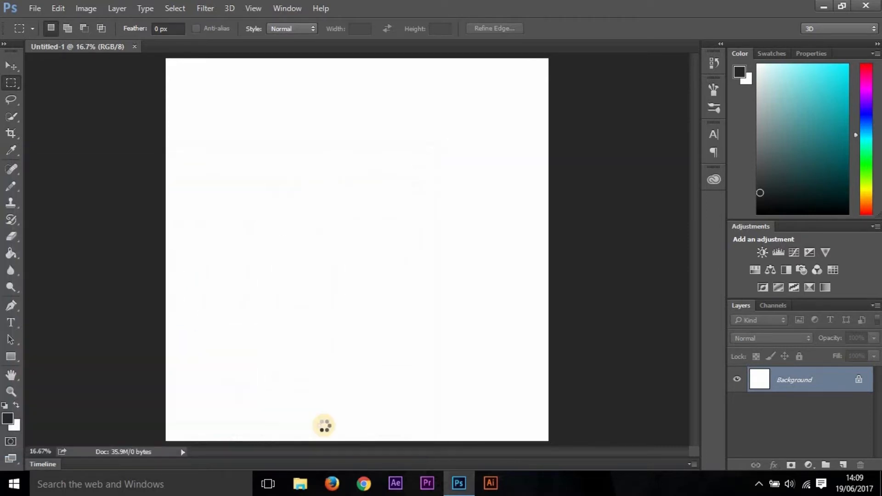
pyautogui.click(202, 46)
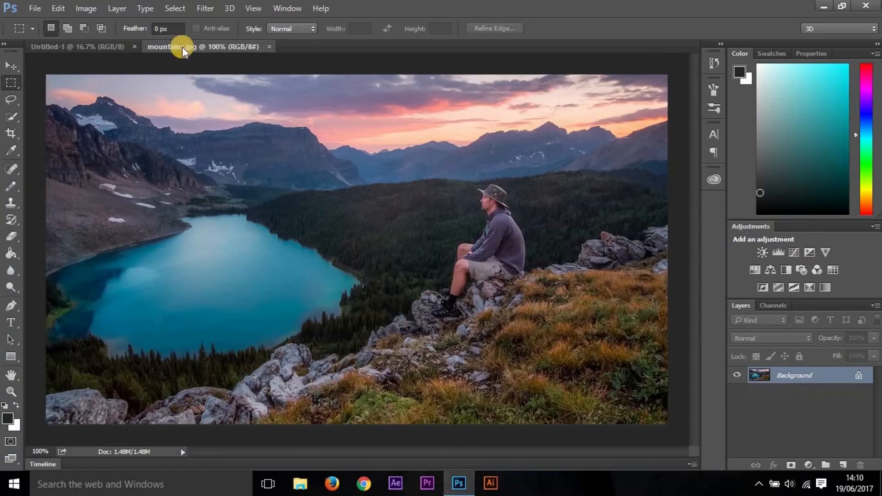
pyautogui.moveTo(368, 198)
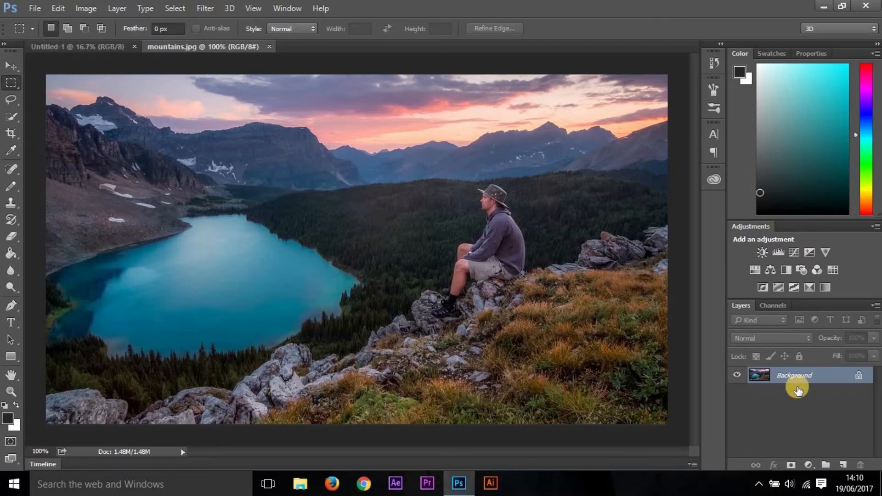
# Bring the mountain photo onto the canvas and enlarge it proportionally with Free Transform
pyautogui.doubleClick(794, 375)
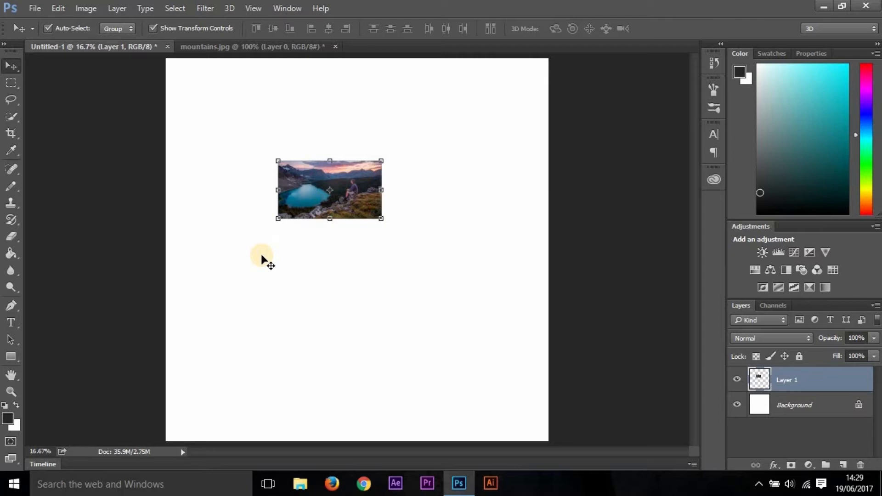
pyautogui.click(57, 8)
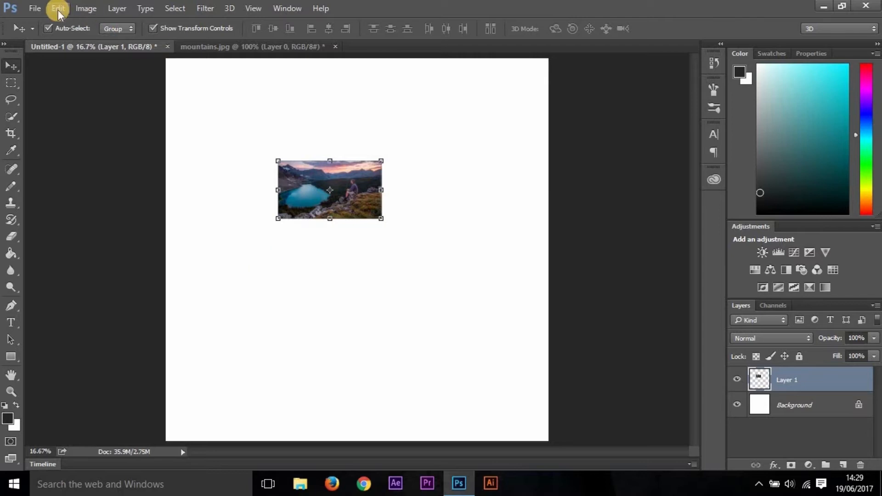
pyautogui.click(57, 8)
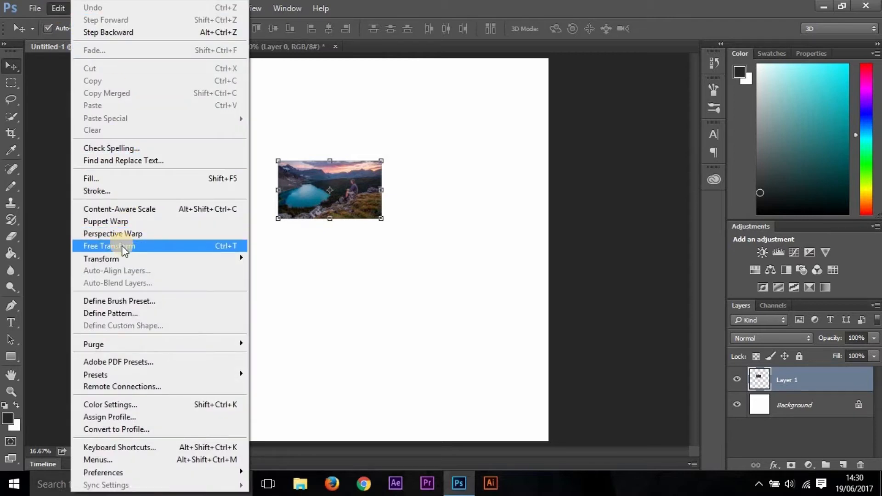
pyautogui.moveTo(101, 258)
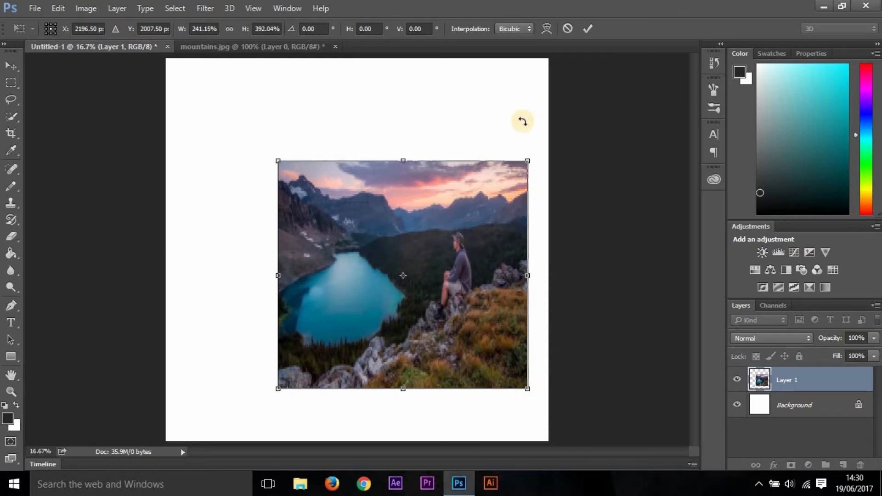
pyautogui.moveTo(408, 209)
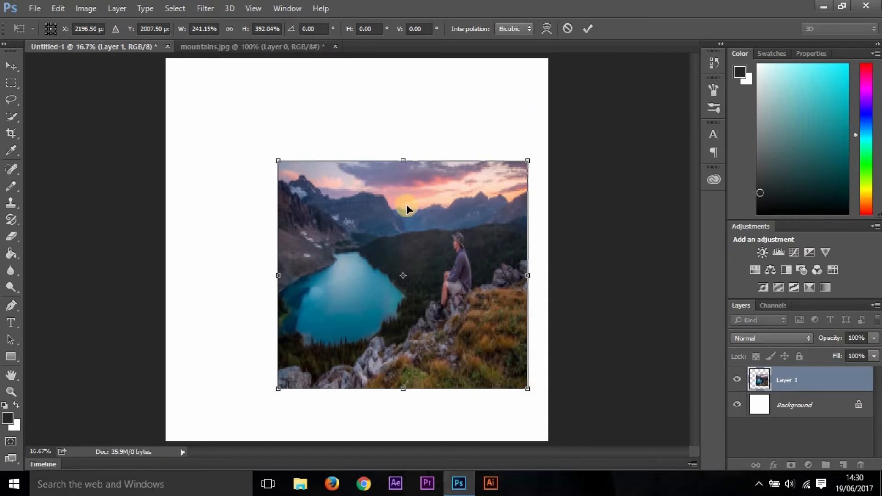
pyautogui.moveTo(405, 205); pyautogui.dragTo(476, 240)
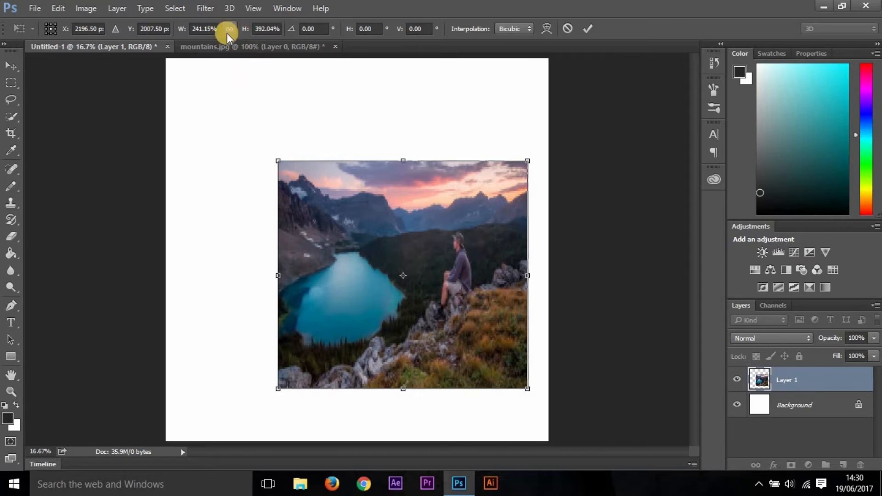
pyautogui.click(229, 28)
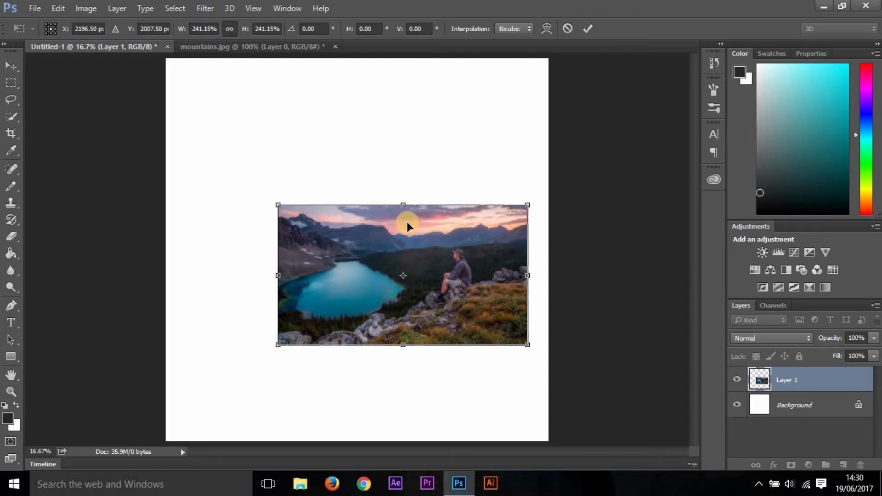
pyautogui.moveTo(278, 205); pyautogui.dragTo(229, 179)
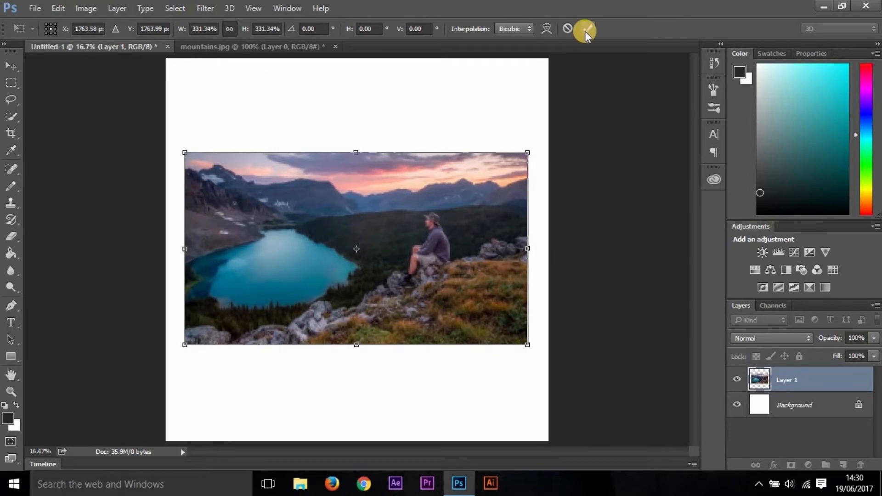
pyautogui.moveTo(580, 30)
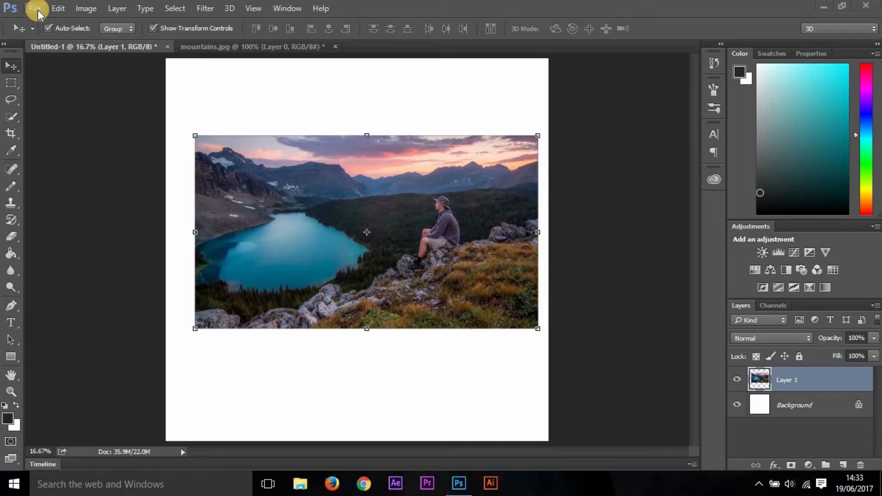
# Open the streets photo onto the canvas and enlarge it slightly, confirming the new size
pyautogui.click(35, 8)
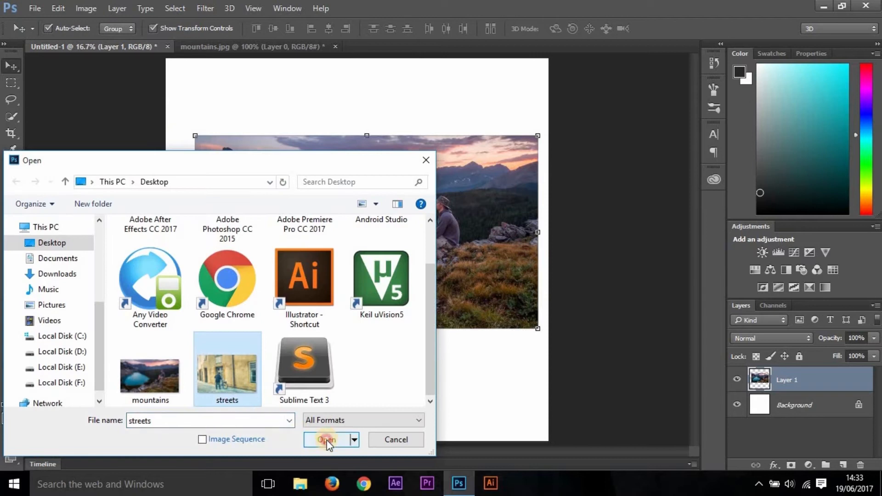
pyautogui.click(326, 439)
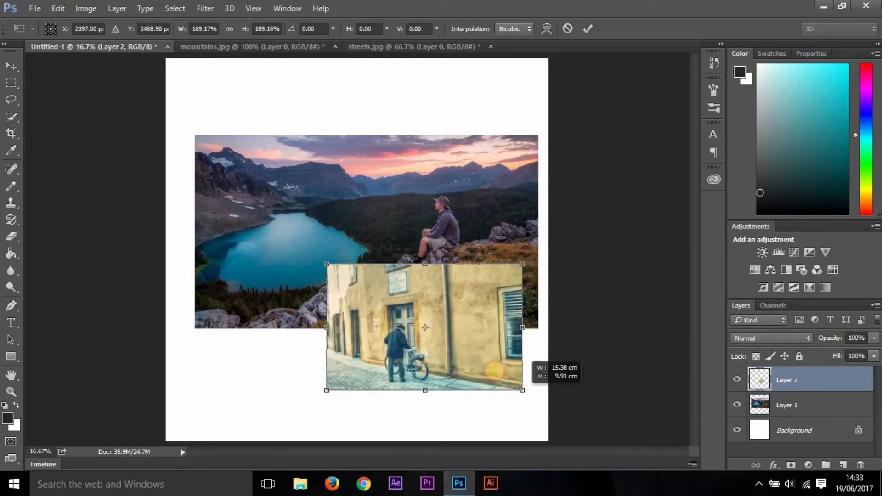
pyautogui.moveTo(522, 389); pyautogui.dragTo(532, 397)
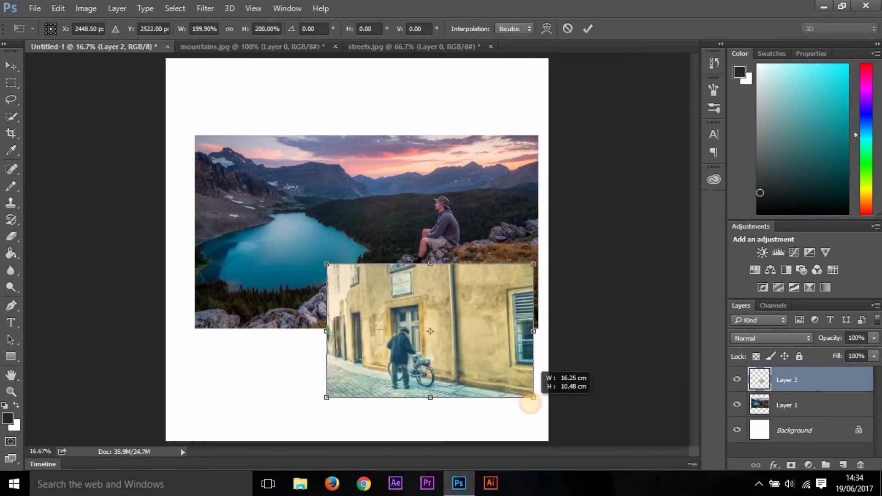
pyautogui.press('shift')
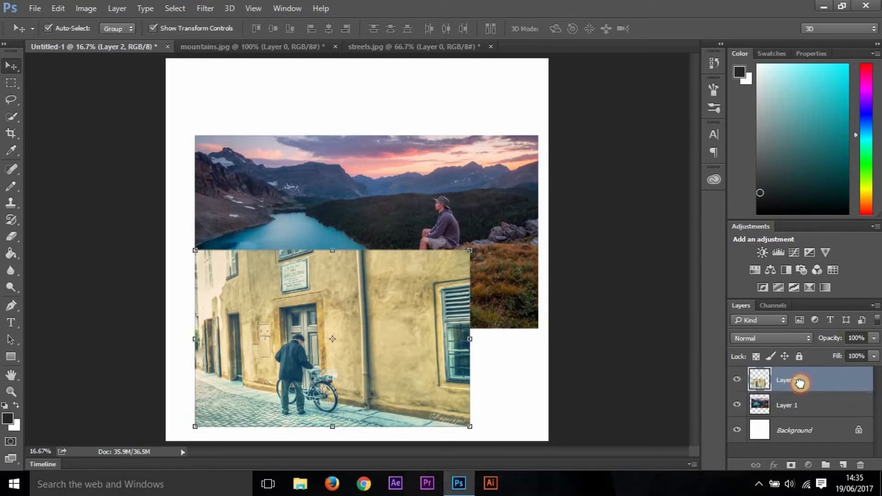
pyautogui.moveTo(793, 380)
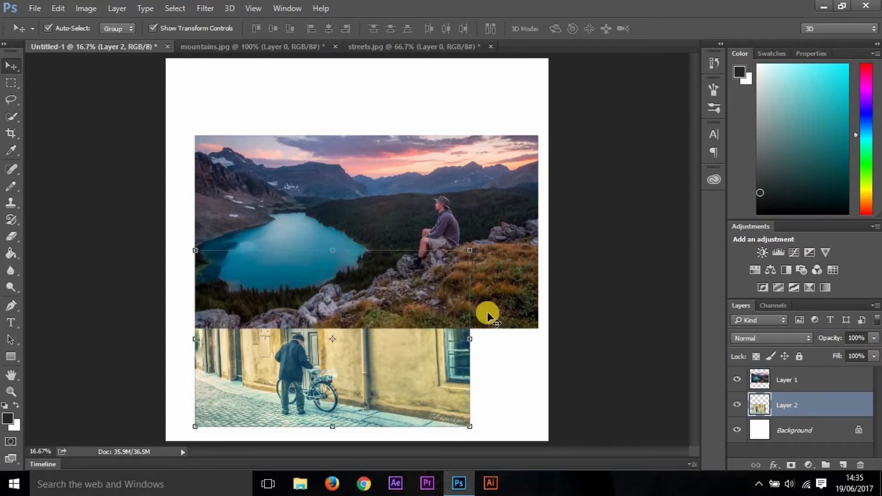
pyautogui.moveTo(374, 338)
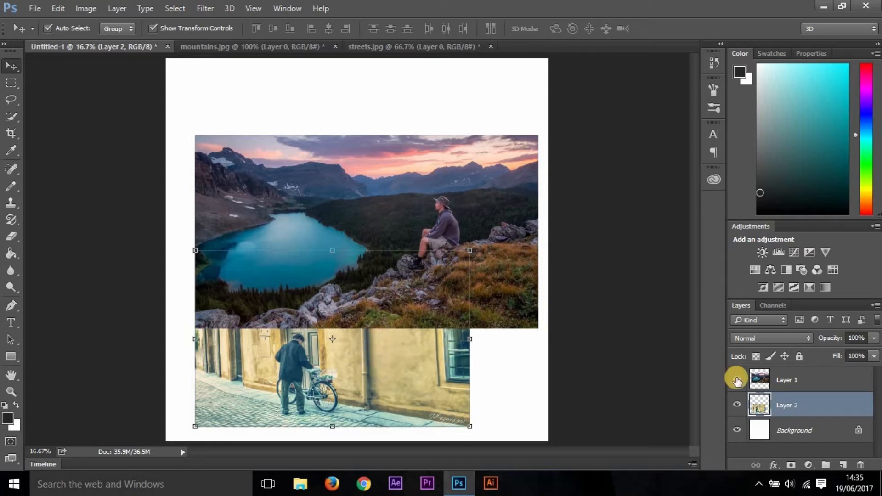
pyautogui.moveTo(788, 379)
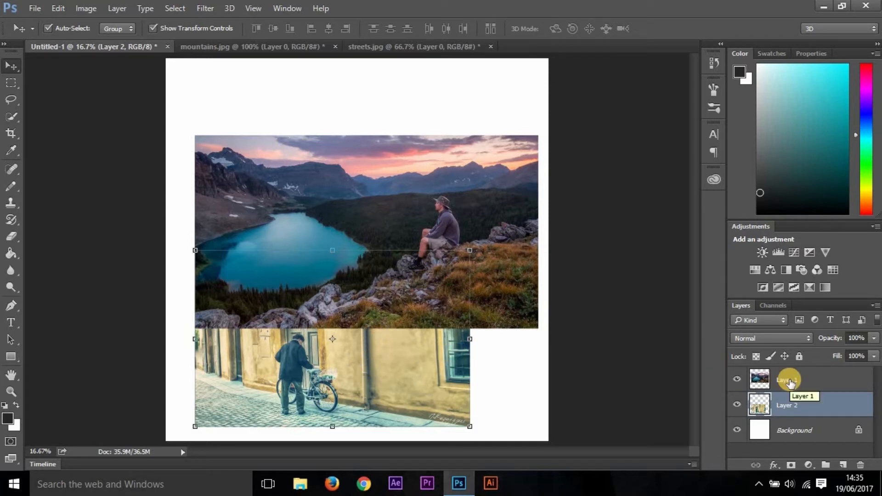
# Rename the mountain photo layer to 'Pic1'
pyautogui.doubleClick(787, 379)
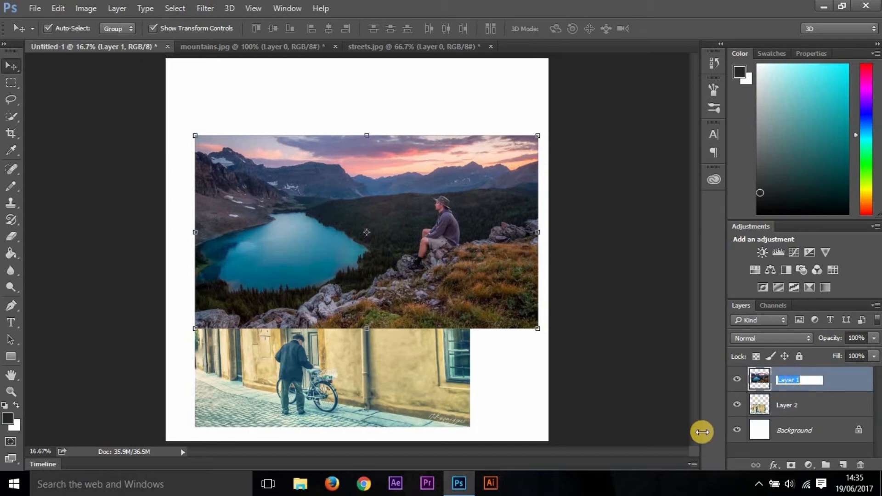
pyautogui.moveTo(704, 437)
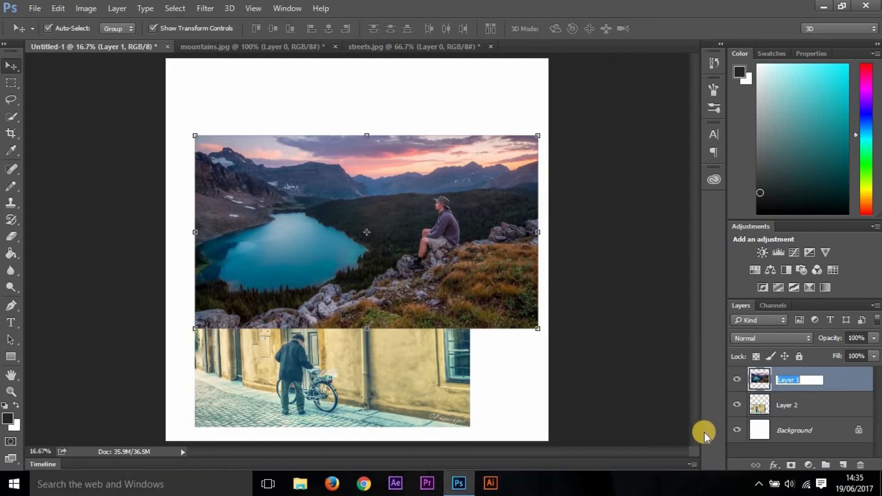
pyautogui.write('Pic1')
pyautogui.click(800, 405)
pyautogui.write('pic2')
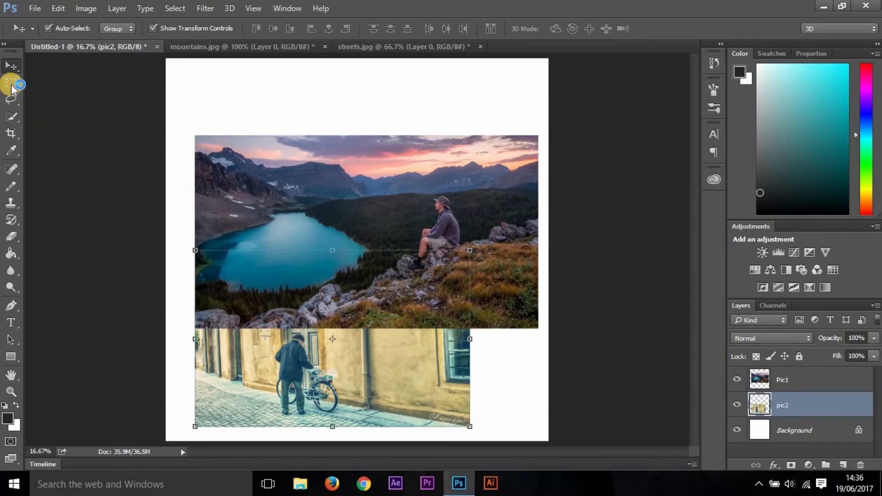
# Try rectangular and freehand selections around the seated man, then look at the lasso variants
pyautogui.click(11, 83)
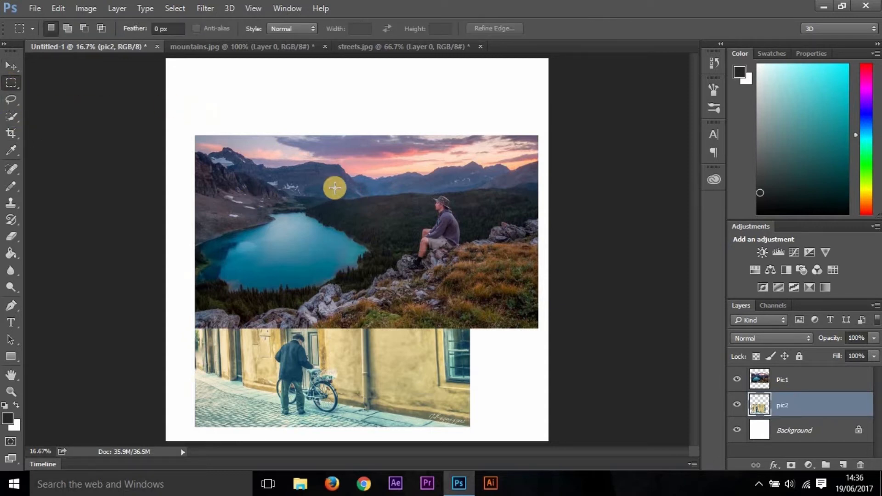
pyautogui.moveTo(335, 188); pyautogui.dragTo(525, 317)
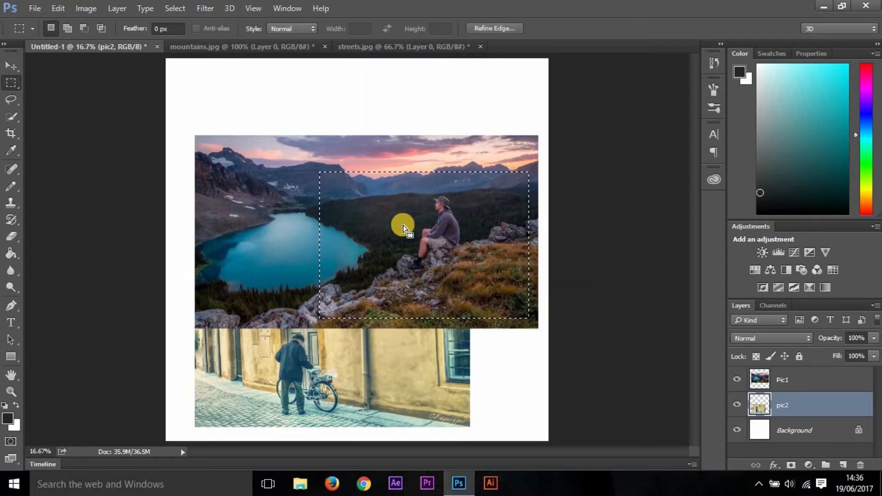
pyautogui.rightClick(402, 225)
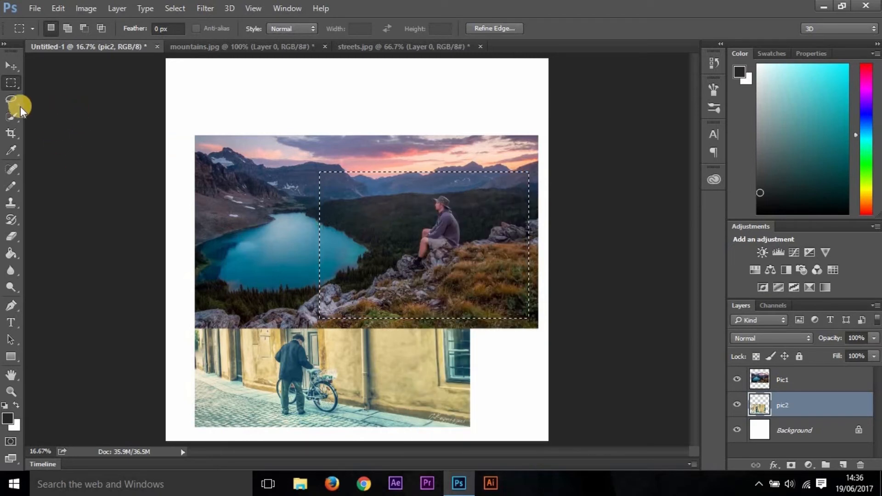
pyautogui.click(11, 99)
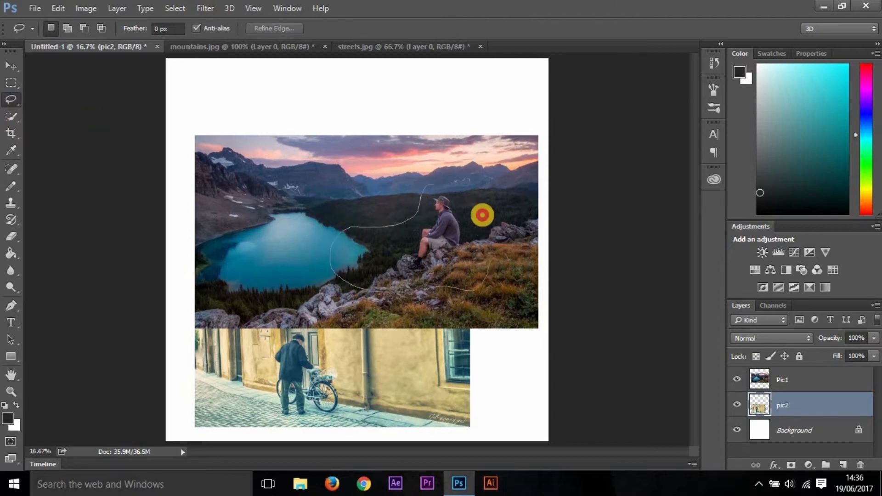
pyautogui.moveTo(480, 215); pyautogui.dragTo(484, 209)
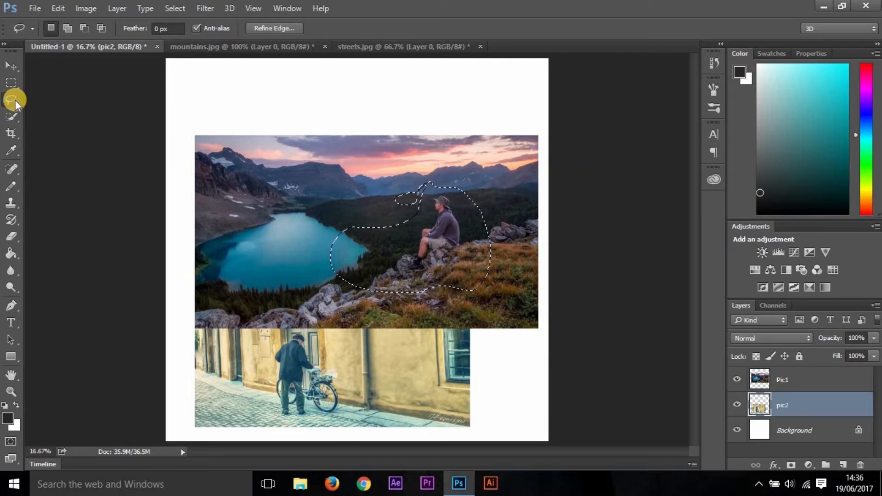
pyautogui.click(11, 100)
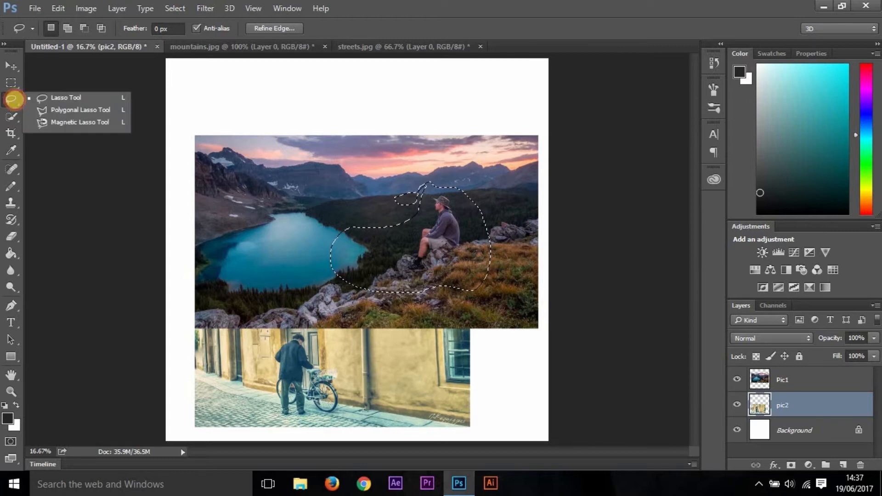
pyautogui.moveTo(31, 103)
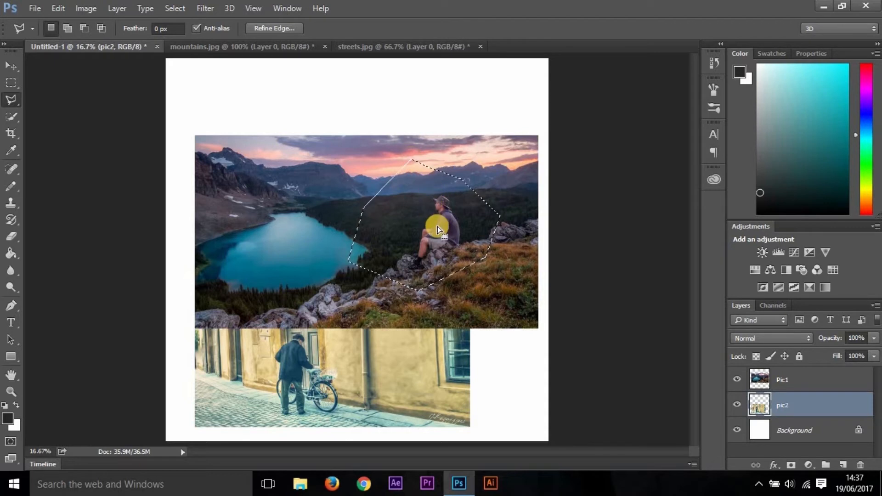
pyautogui.click(11, 99)
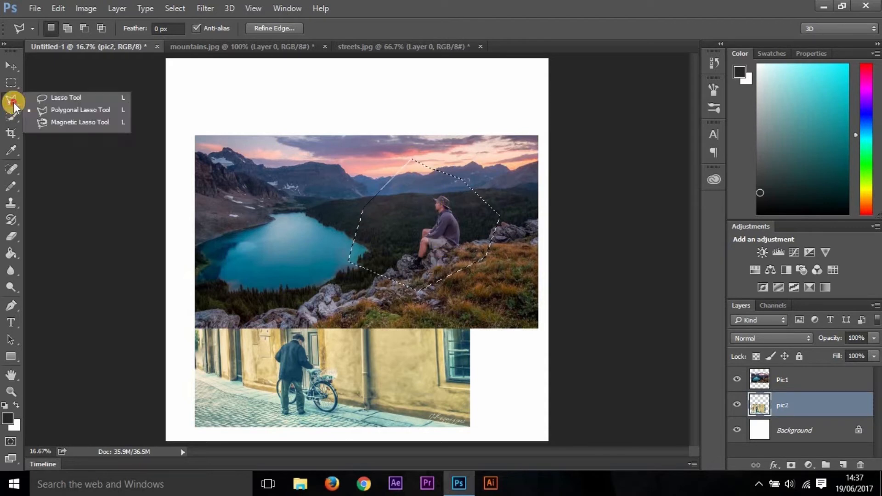
pyautogui.click(73, 122)
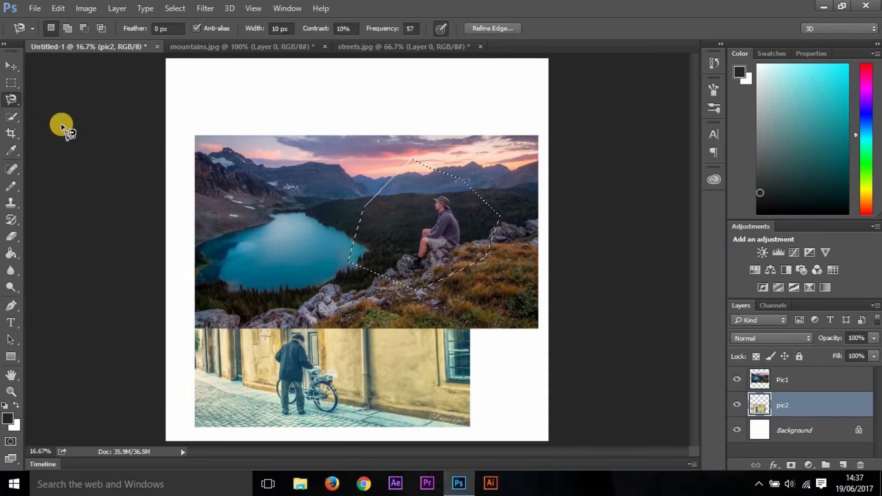
pyautogui.moveTo(360, 332)
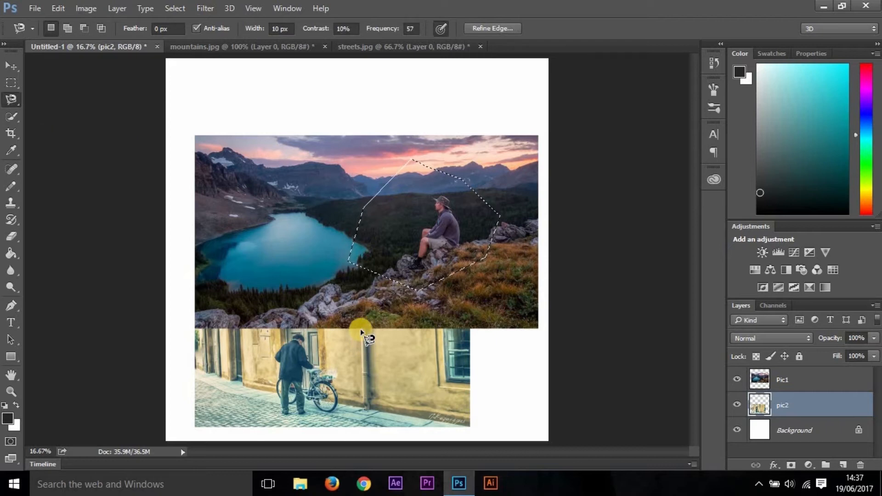
pyautogui.moveTo(360, 334)
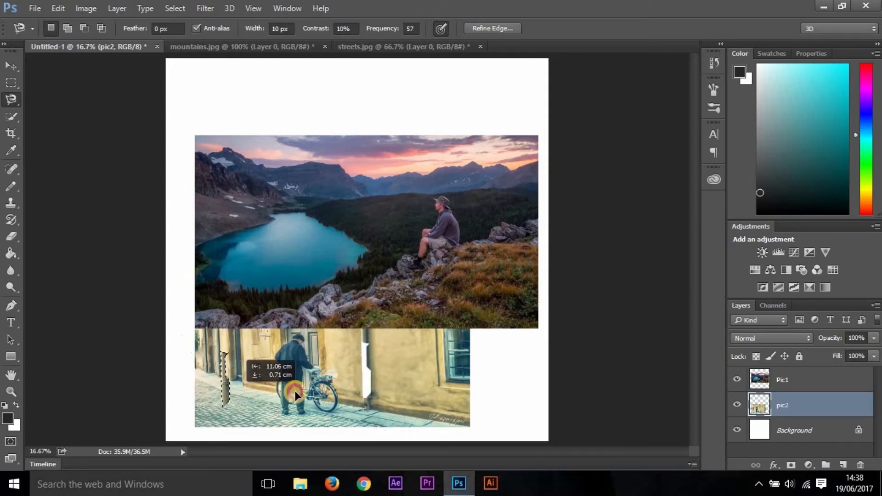
pyautogui.press('ctrl+z')
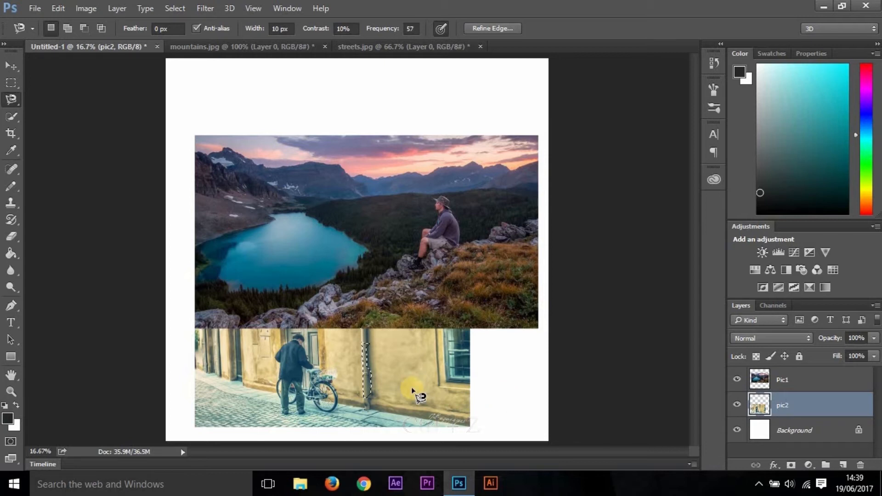
pyautogui.press('ctrl+z')
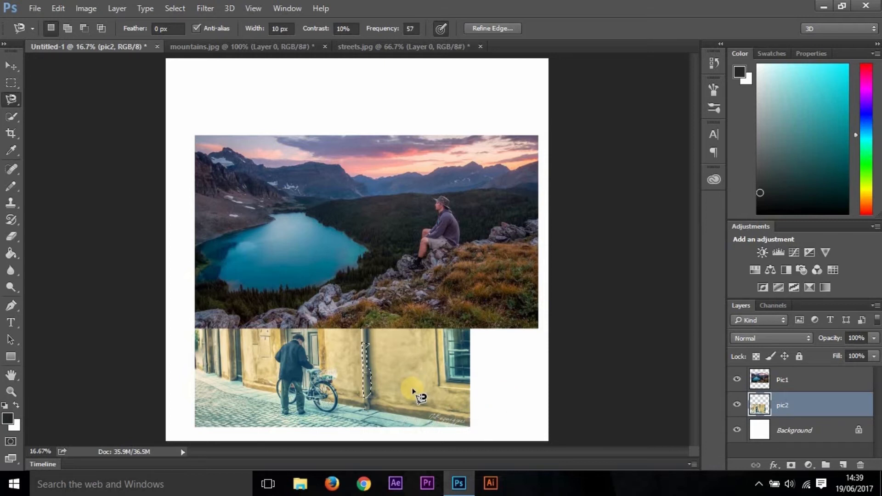
pyautogui.press('ctrl+alt+z')
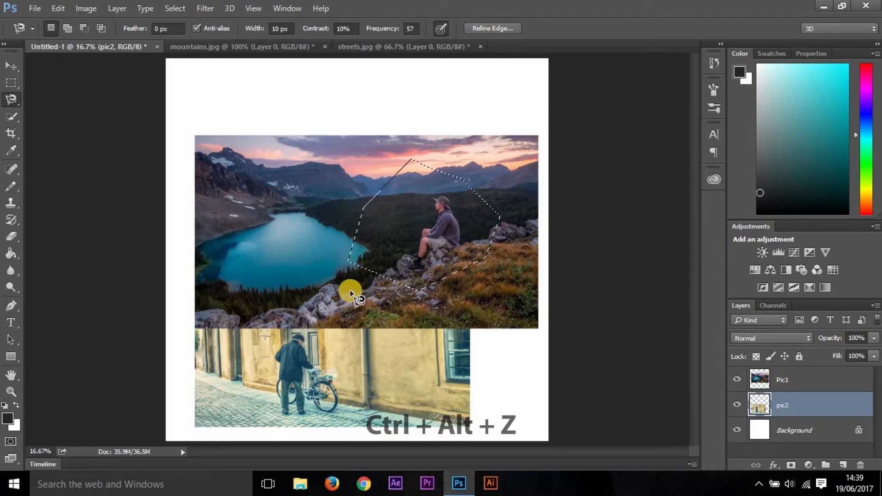
pyautogui.press('ctrl+alt+z')
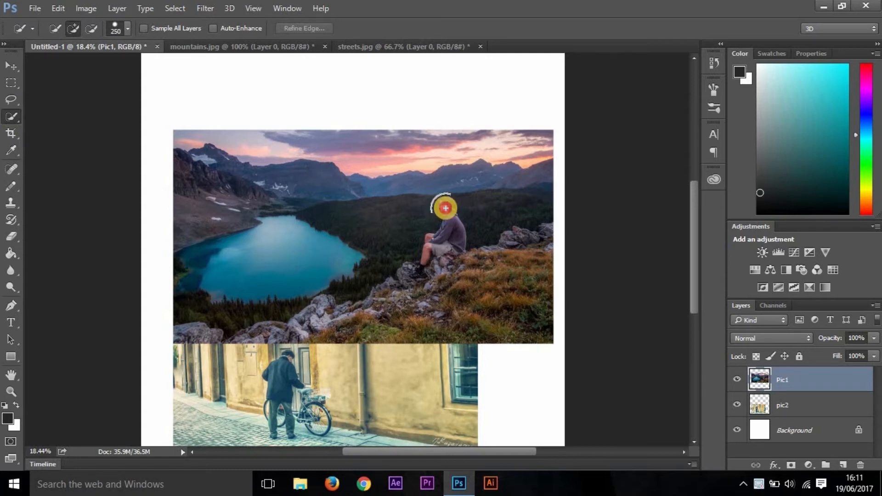
# Quick-select the seated man, subtract the lake and hillside spill, and shrink the brush
pyautogui.moveTo(445, 208); pyautogui.dragTo(432, 249)
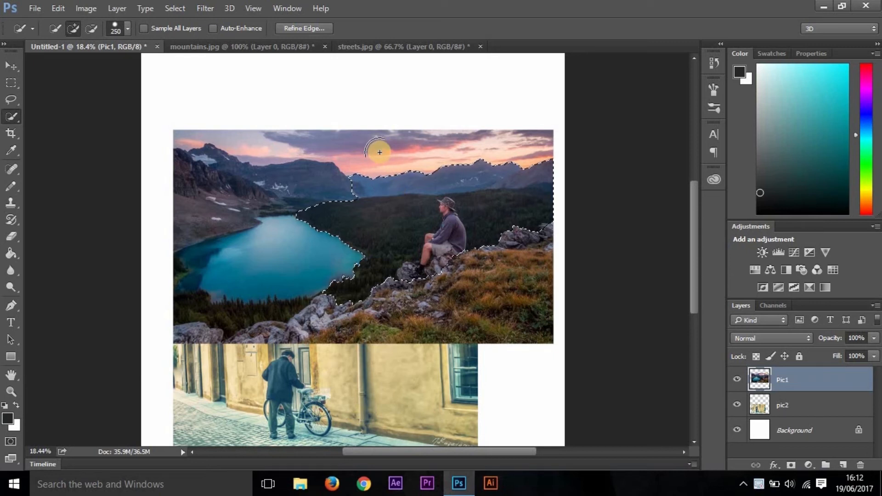
pyautogui.press('alt')
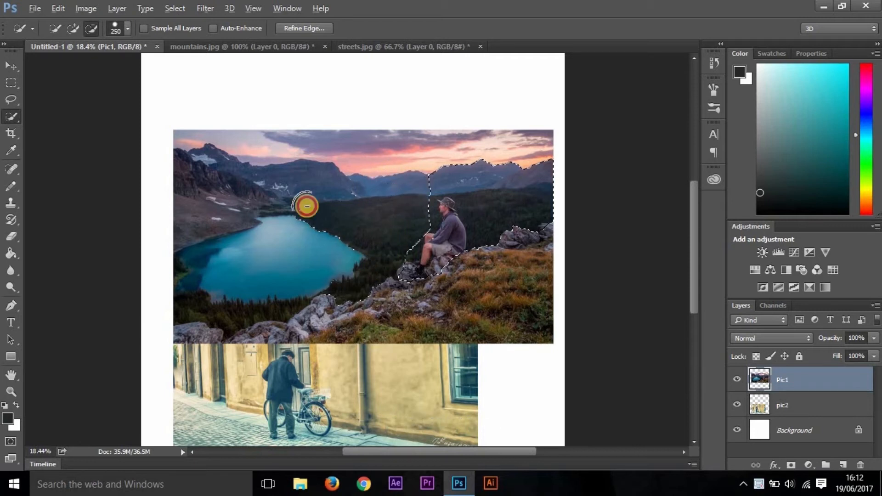
pyautogui.moveTo(307, 205); pyautogui.dragTo(395, 259)
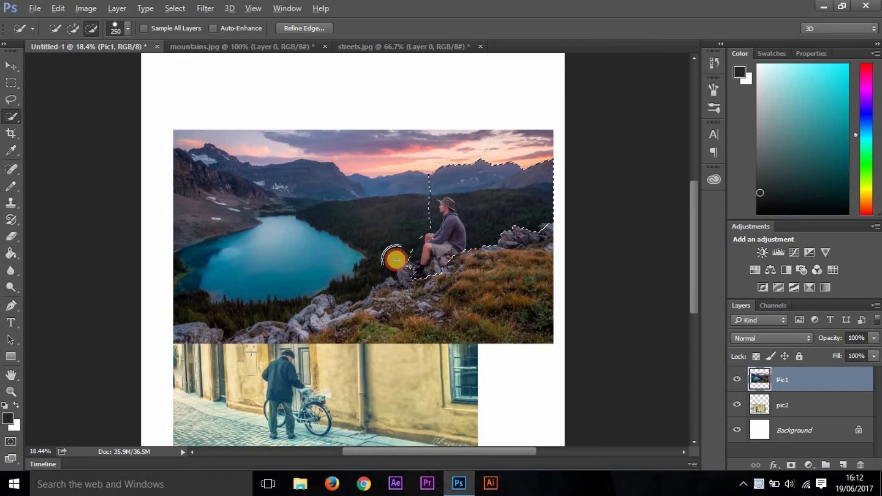
pyautogui.moveTo(395, 260); pyautogui.dragTo(538, 246)
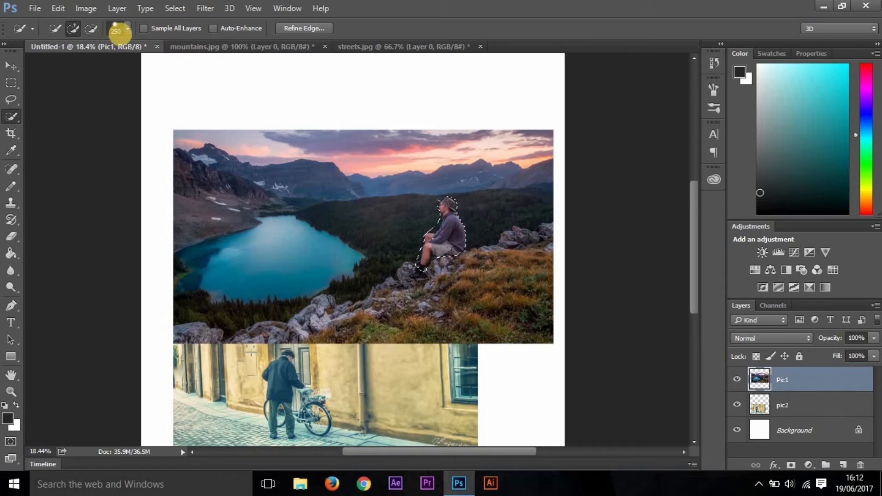
pyautogui.click(116, 28)
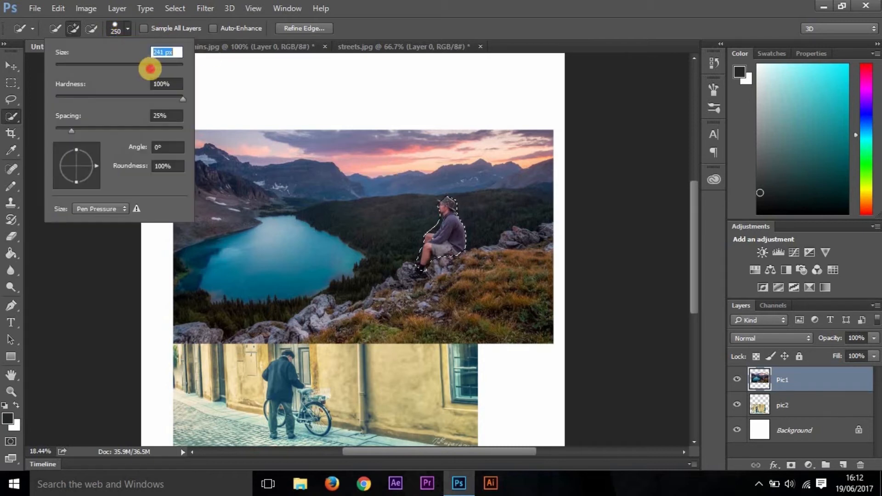
pyautogui.moveTo(149, 68); pyautogui.dragTo(81, 68)
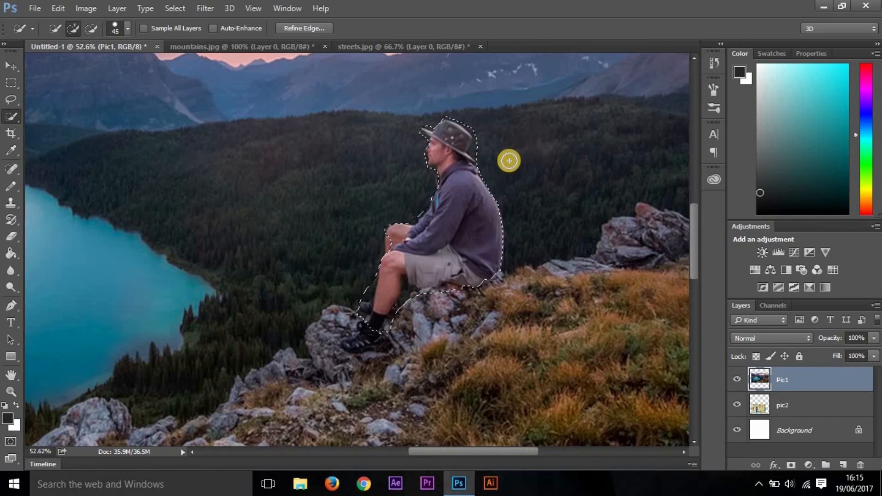
# Touch up the hat edge, fit the canvas on screen, drop the selection and pick the Magic Wand
pyautogui.moveTo(508, 162); pyautogui.dragTo(463, 154)
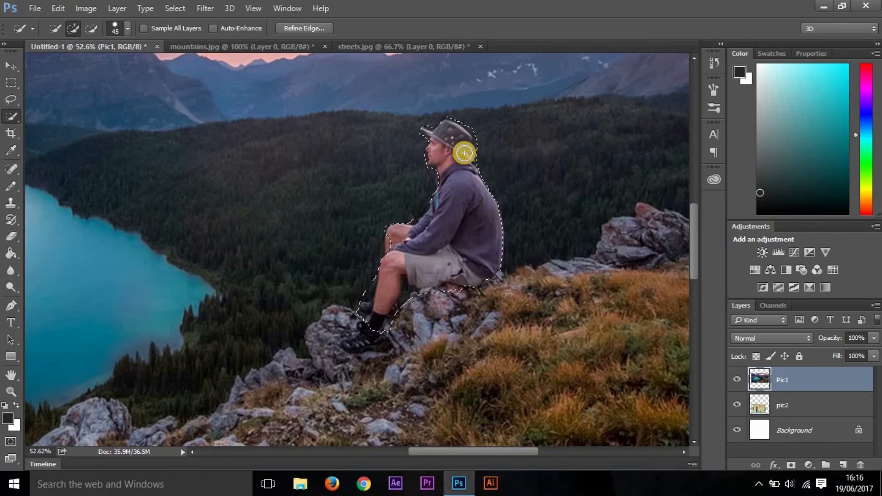
pyautogui.moveTo(464, 153); pyautogui.dragTo(475, 167)
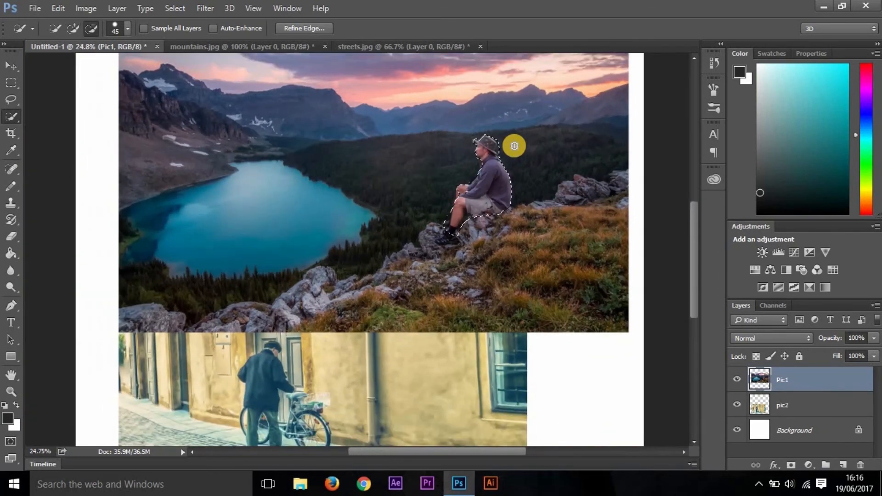
pyautogui.press('ctrl+0')
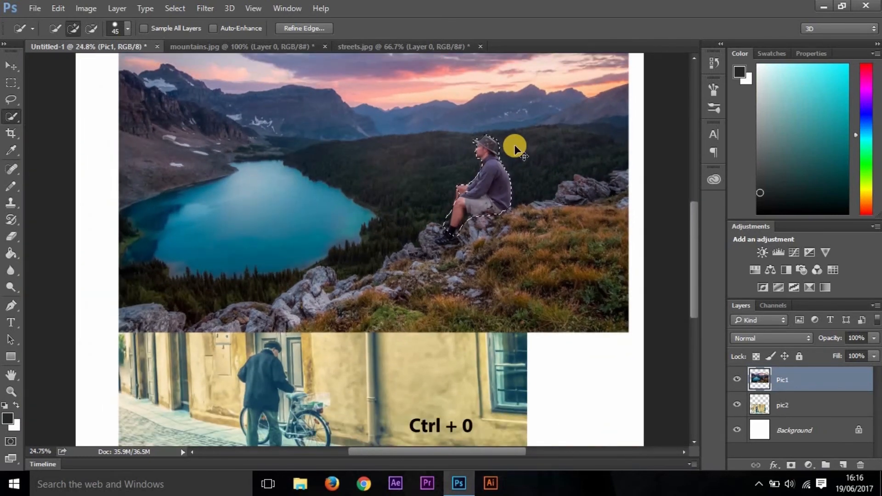
pyautogui.press('ctrl+0')
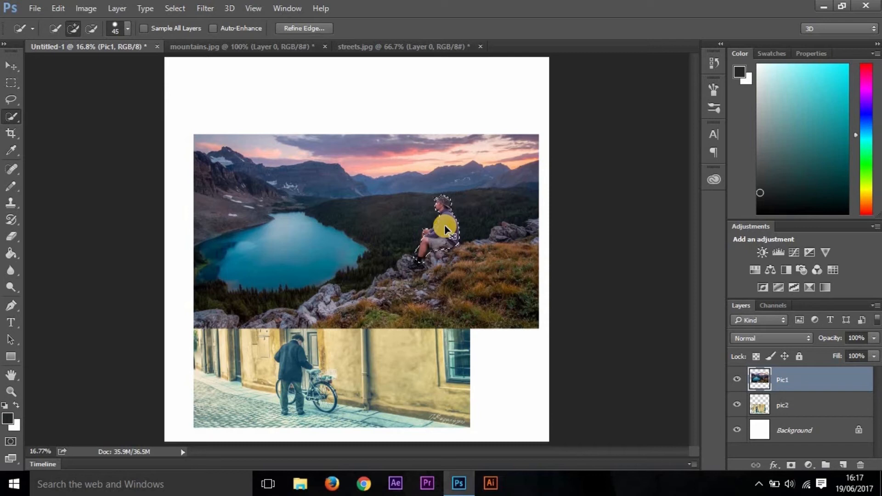
pyautogui.moveTo(442, 227); pyautogui.dragTo(338, 228)
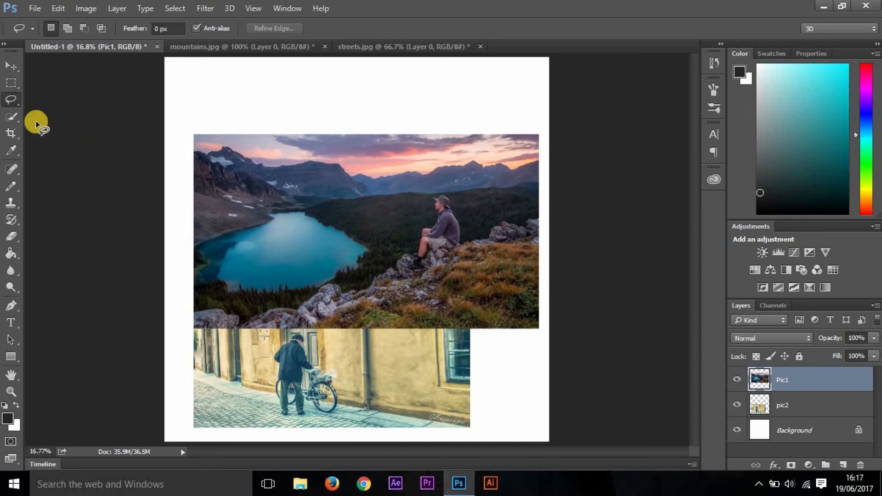
pyautogui.click(11, 117)
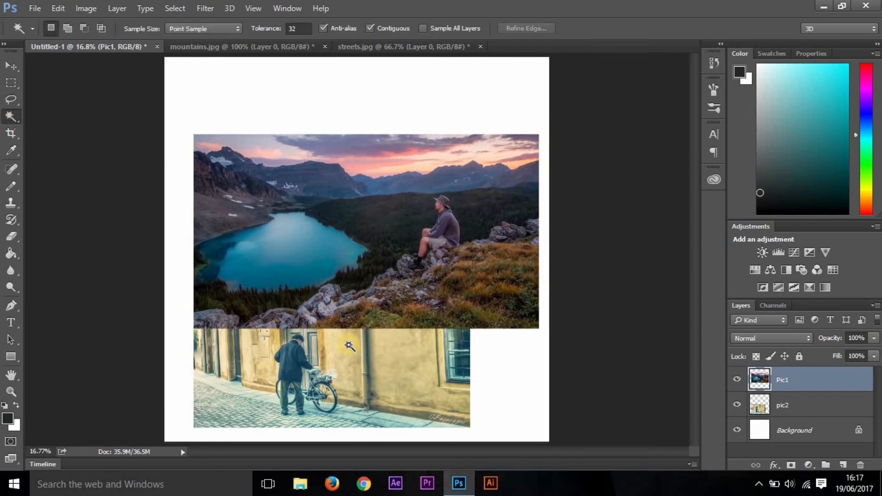
pyautogui.moveTo(320, 355)
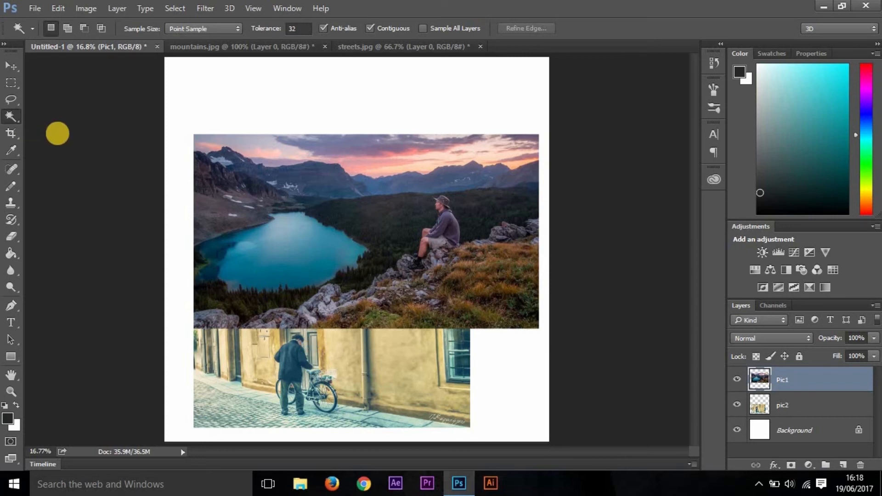
pyautogui.moveTo(397, 248)
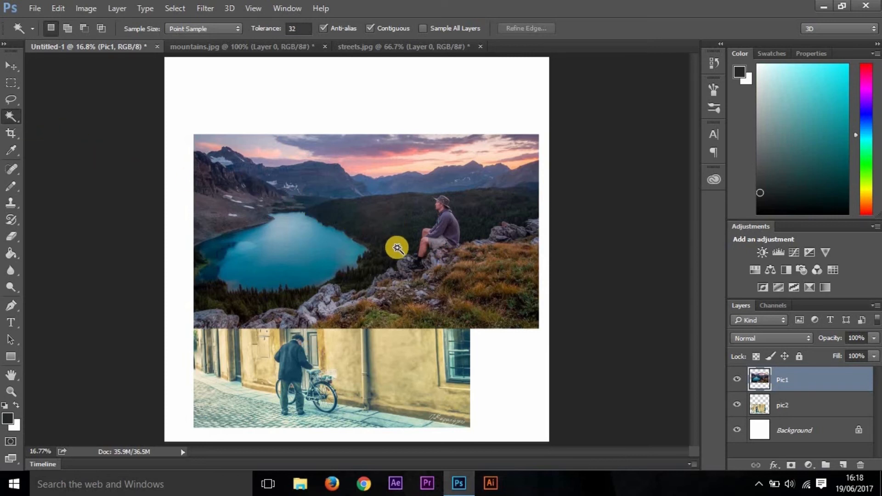
pyautogui.moveTo(374, 374)
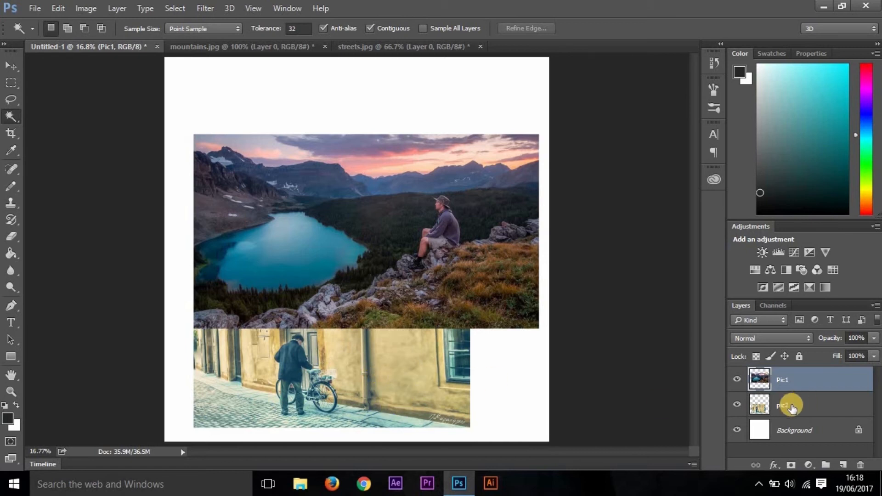
# Activate the pic2 layer and magic-wand the pale patch beside the doorway
pyautogui.click(793, 406)
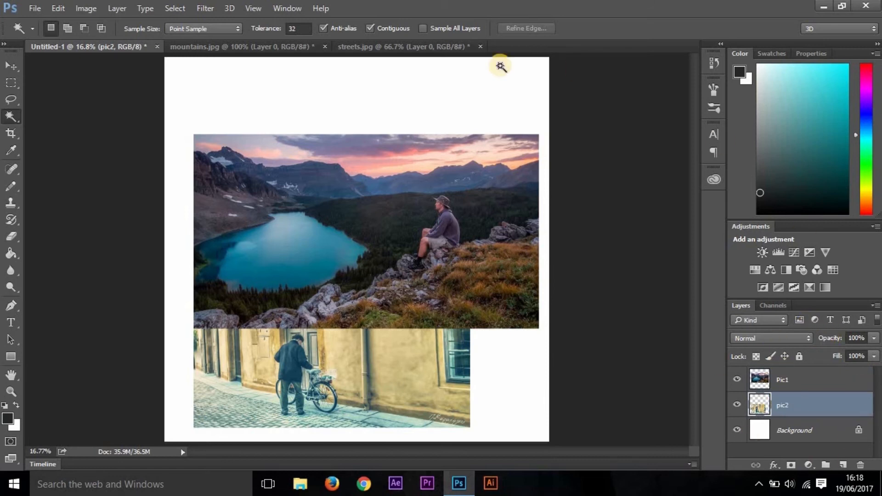
pyautogui.click(286, 8)
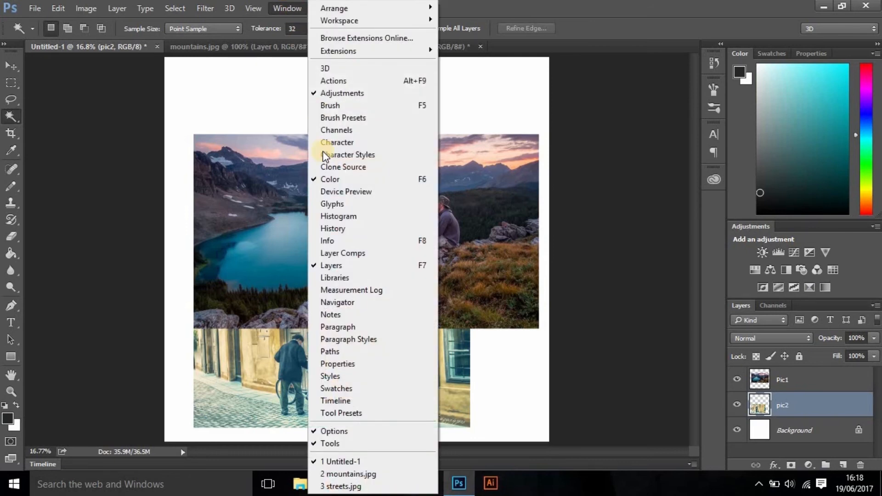
pyautogui.moveTo(331, 265)
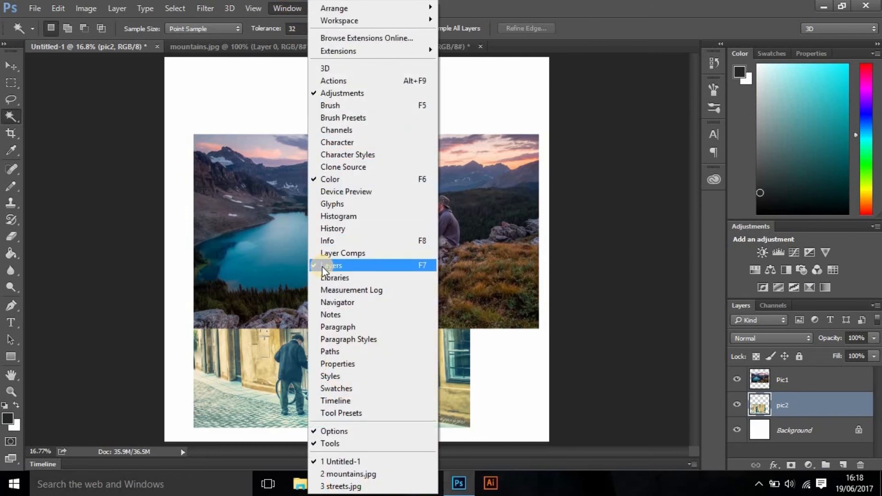
pyautogui.click(332, 264)
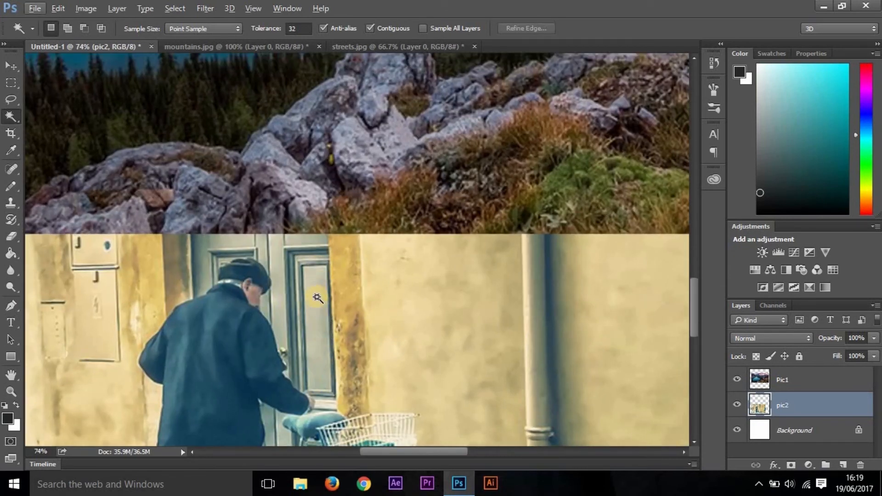
pyautogui.click(337, 300)
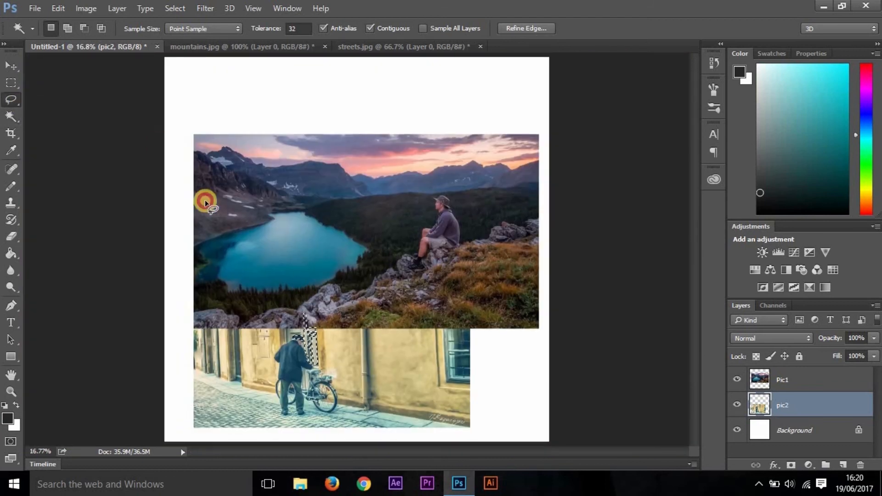
# Extend the Crop bounds past both photos and commit to surround them with white space
pyautogui.click(10, 133)
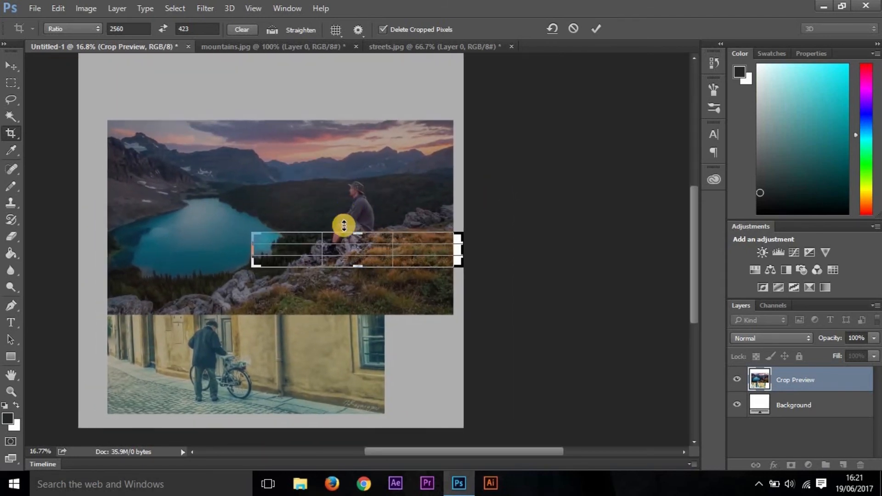
pyautogui.moveTo(343, 225); pyautogui.dragTo(357, 221)
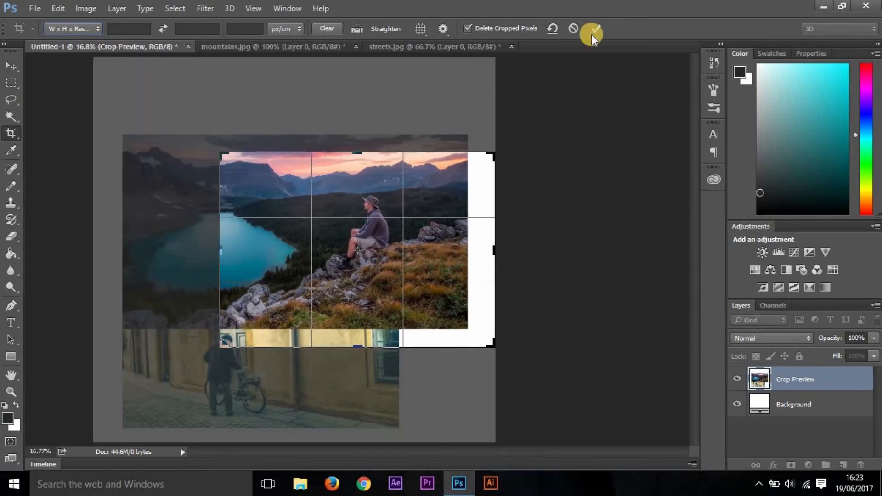
pyautogui.click(590, 28)
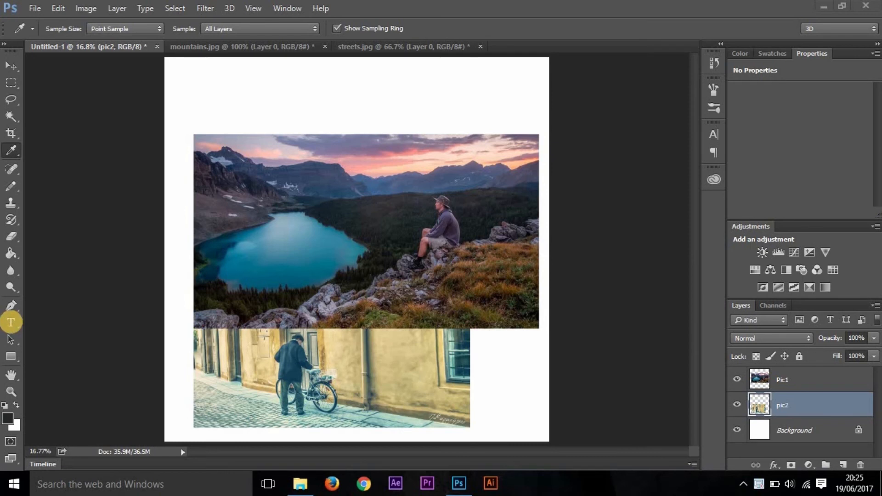
# Place a black text layer reading 'Mountains' above the mountain-lake photo
pyautogui.click(11, 322)
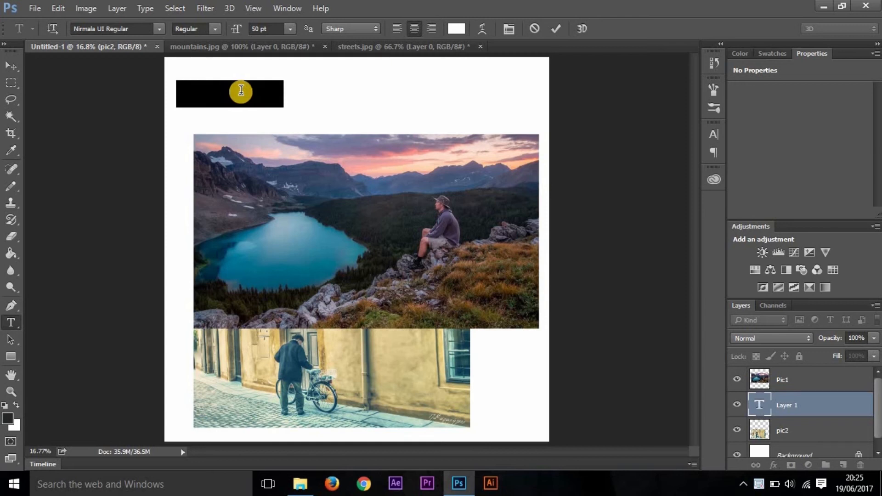
pyautogui.click(739, 53)
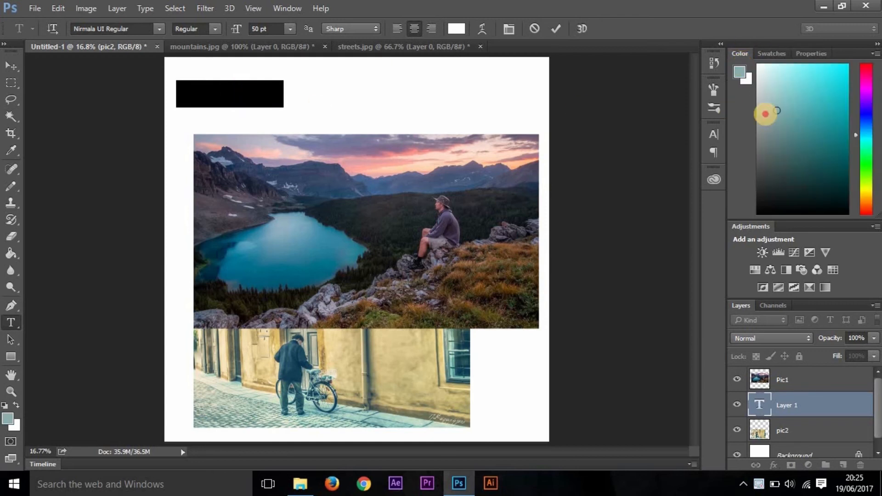
pyautogui.write('Mountains')
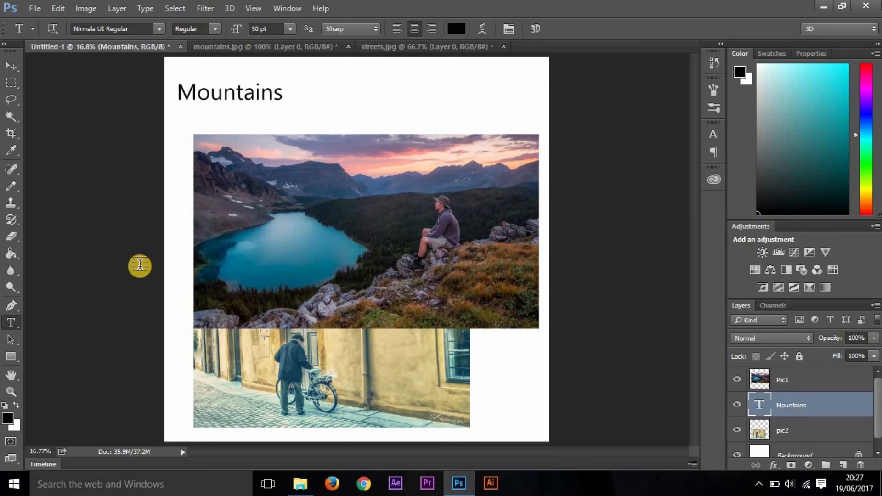
# Draw a rectangle over the mountain-lake photo and give it a red fill
pyautogui.click(10, 359)
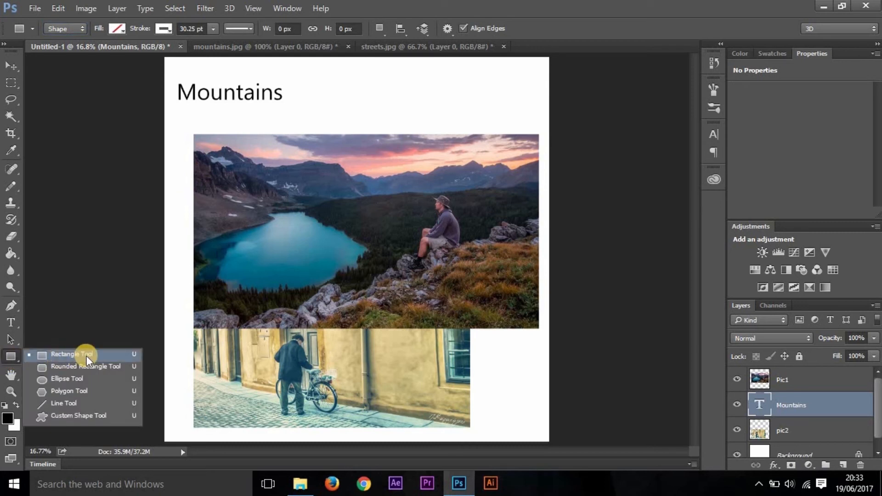
pyautogui.moveTo(69, 391)
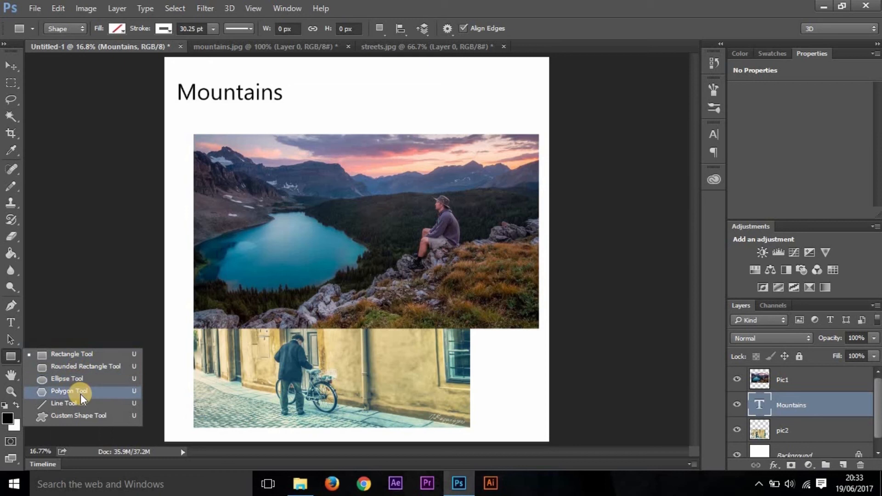
pyautogui.moveTo(74, 355)
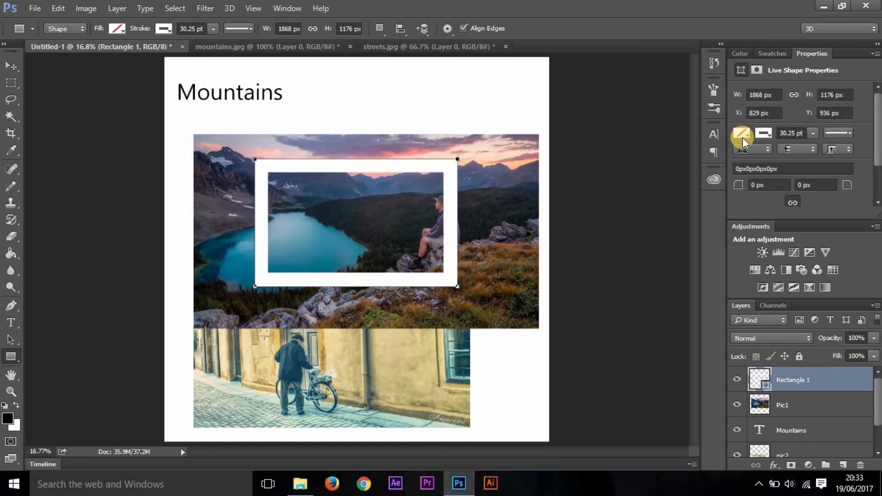
pyautogui.click(741, 134)
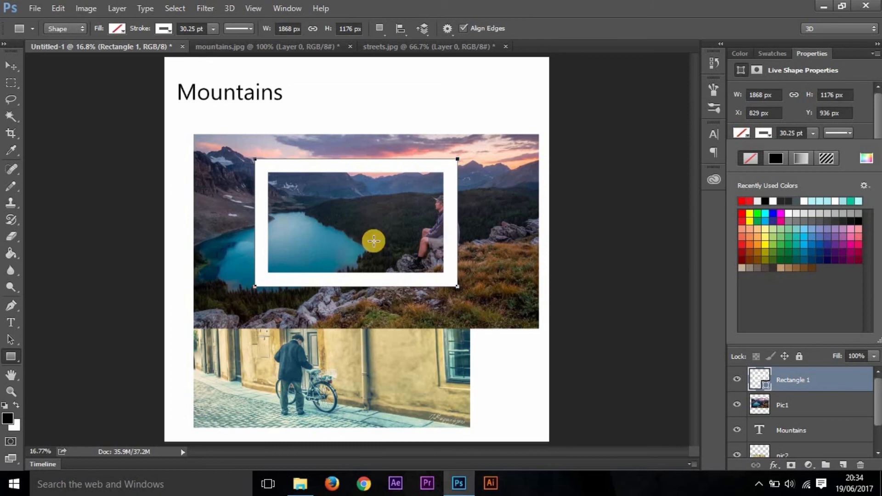
pyautogui.moveTo(742, 212)
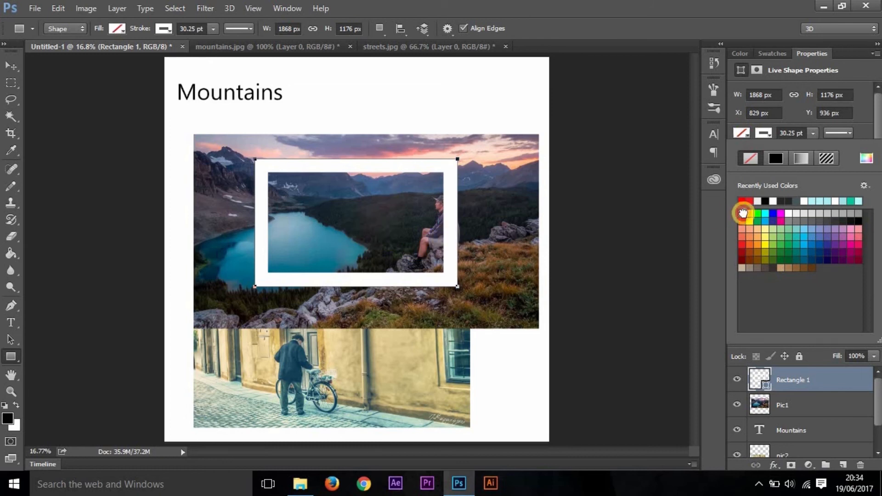
pyautogui.click(743, 212)
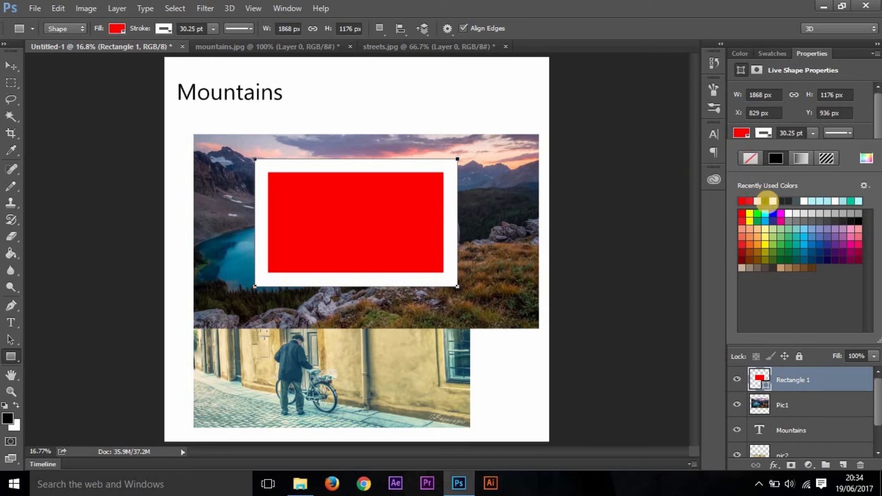
# Give the rectangle a thick 18.44 pt black dashed outline
pyautogui.click(813, 147)
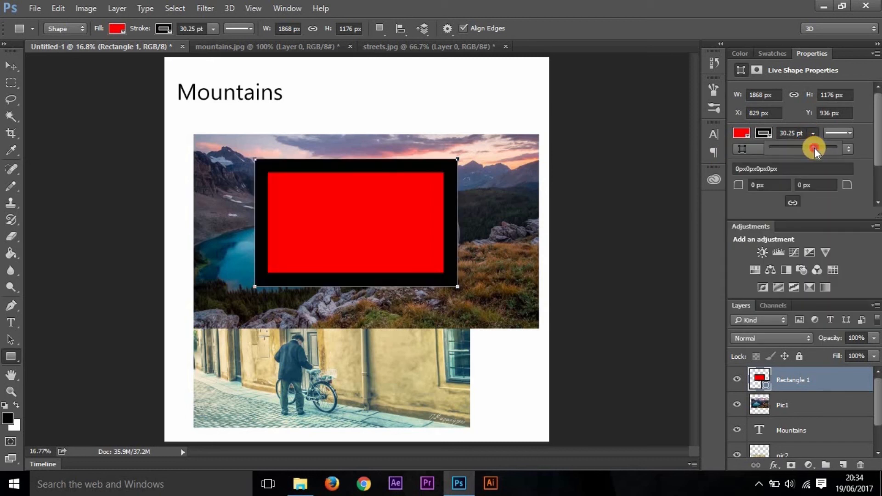
pyautogui.moveTo(814, 148); pyautogui.dragTo(789, 148)
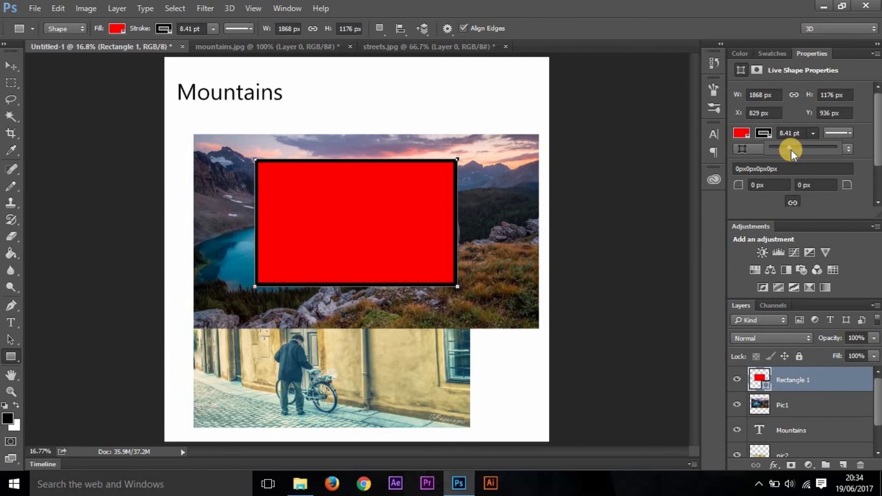
pyautogui.moveTo(790, 148); pyautogui.dragTo(815, 148)
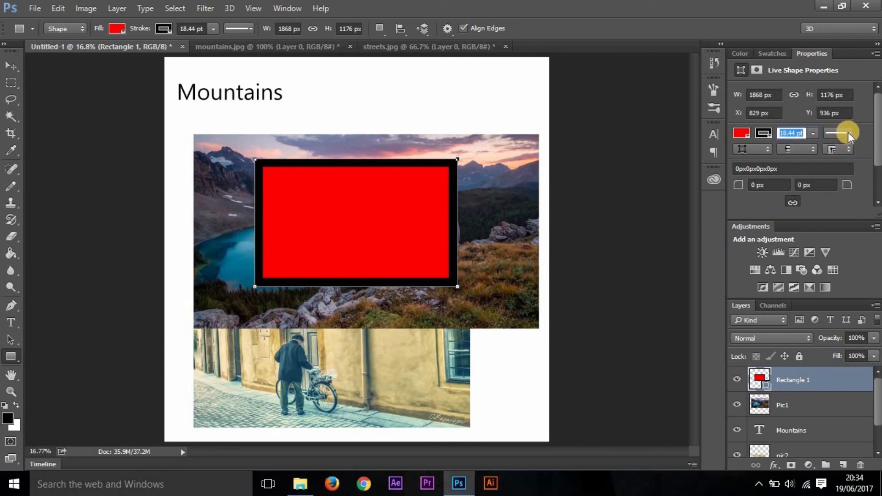
pyautogui.click(838, 133)
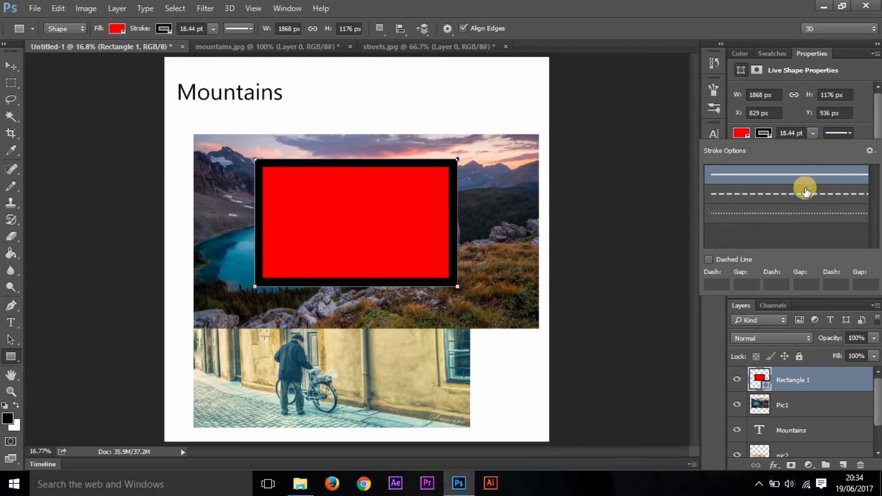
pyautogui.click(786, 193)
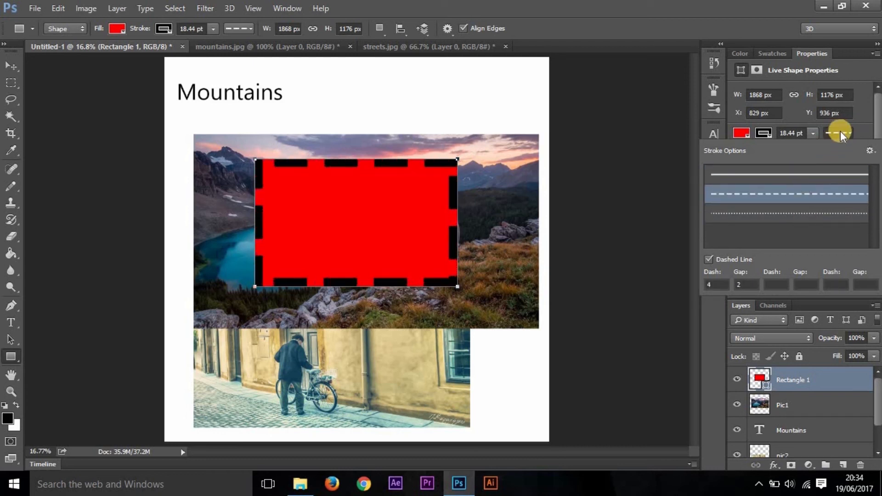
pyautogui.click(838, 134)
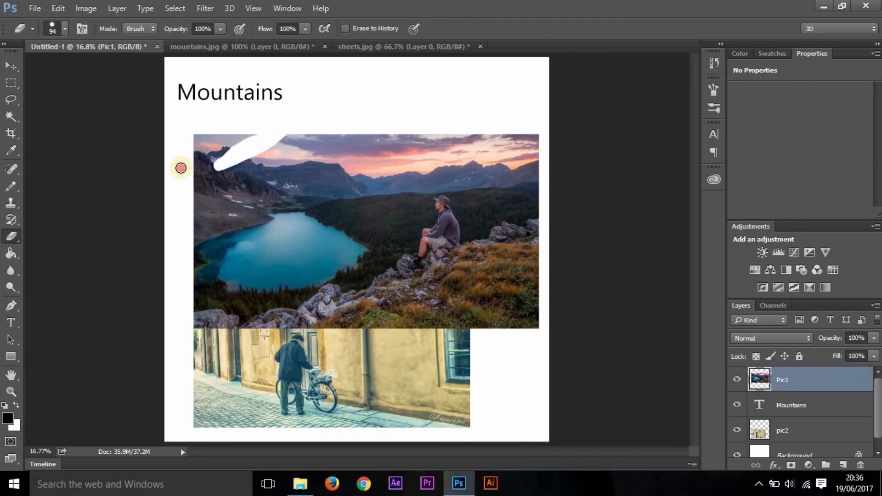
pyautogui.moveTo(180, 168); pyautogui.dragTo(275, 149)
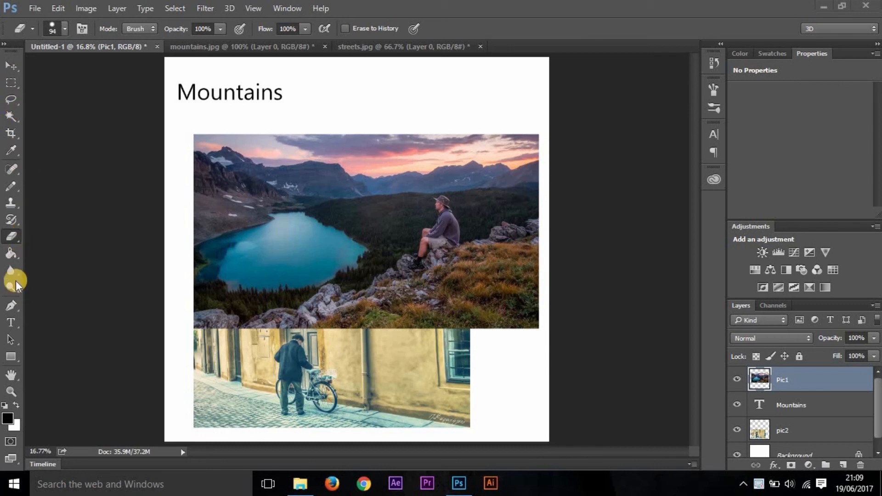
pyautogui.moveTo(180, 225)
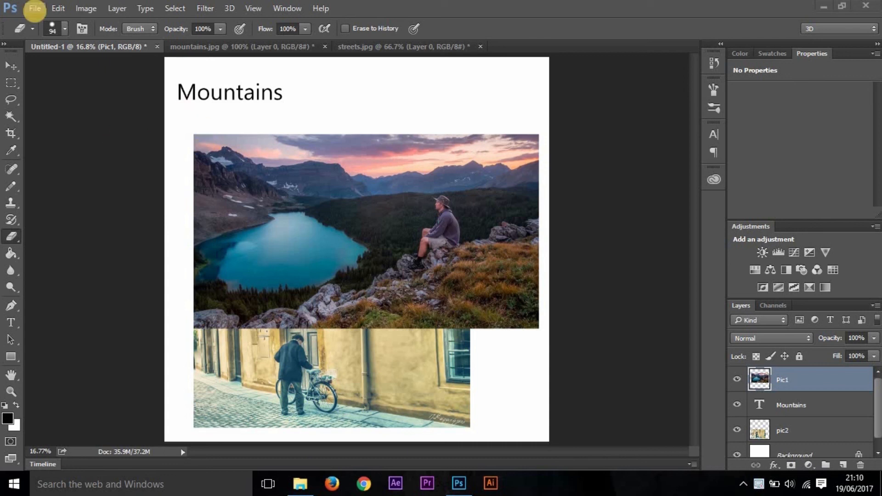
# Save a copy of the canvas via Save As, first trying PNG as the file type
pyautogui.click(34, 8)
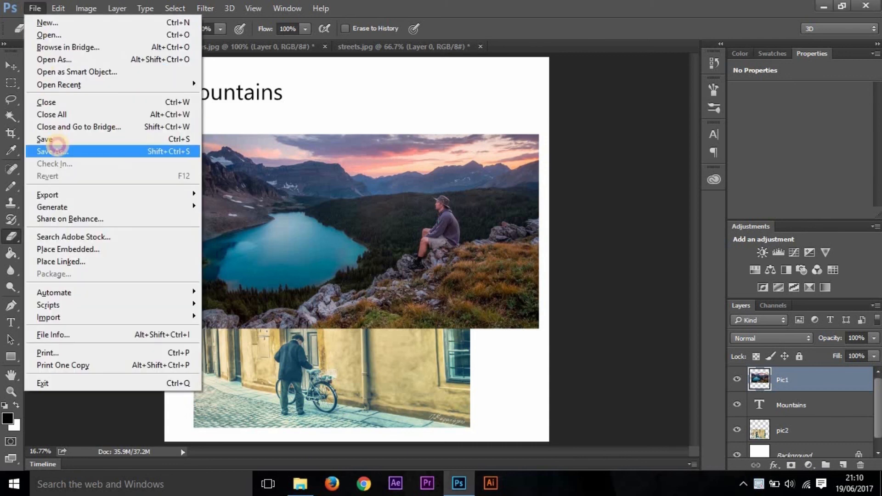
pyautogui.click(51, 151)
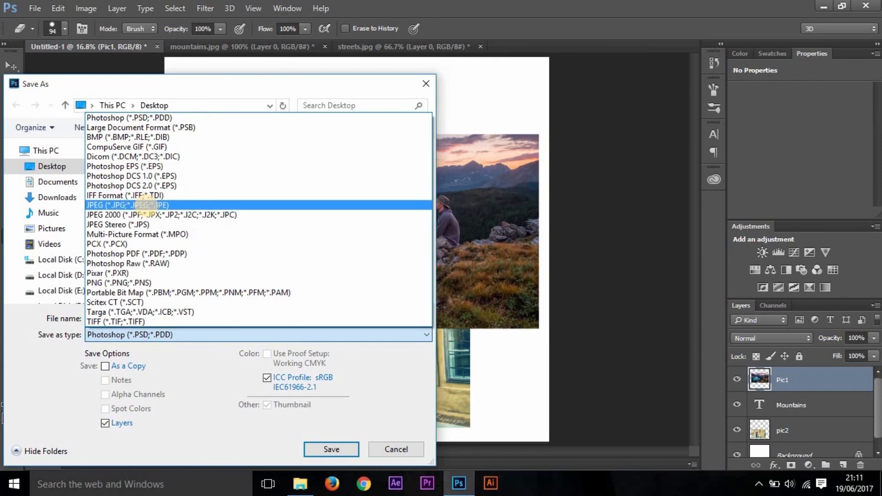
pyautogui.click(127, 205)
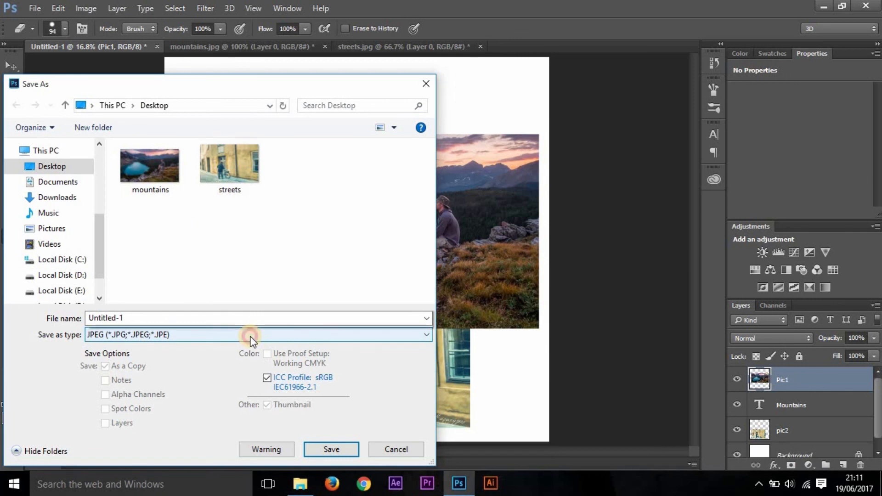
pyautogui.click(258, 334)
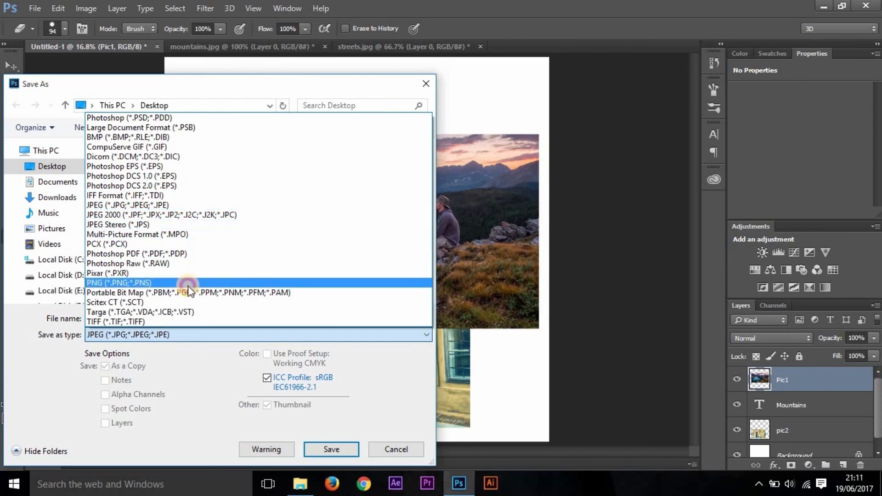
pyautogui.click(331, 449)
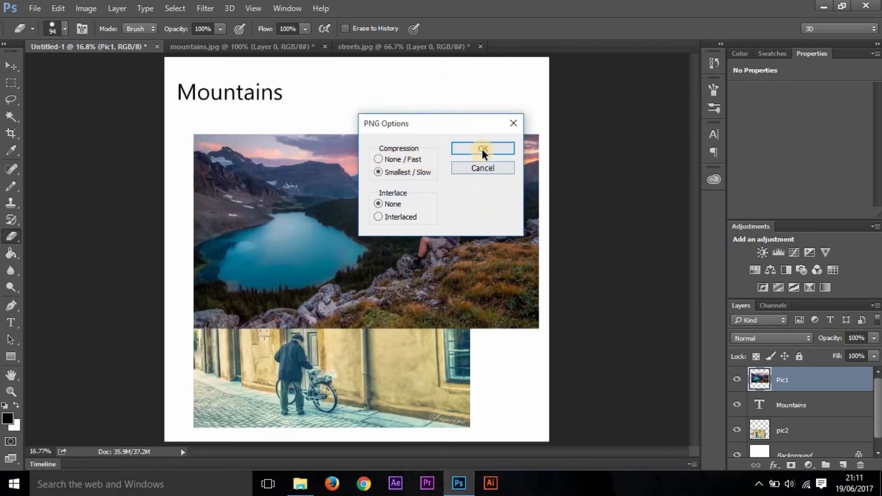
pyautogui.click(482, 148)
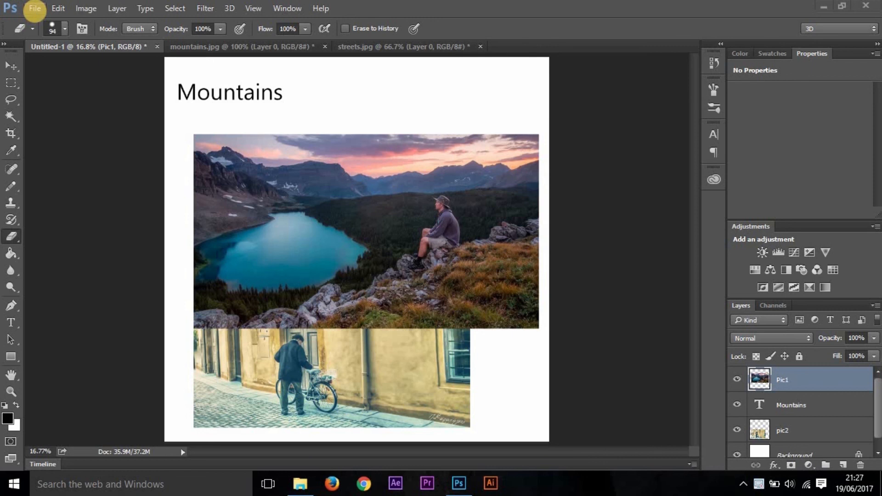
# Save the canvas again as a JPEG with Quality set to Maximum
pyautogui.click(34, 8)
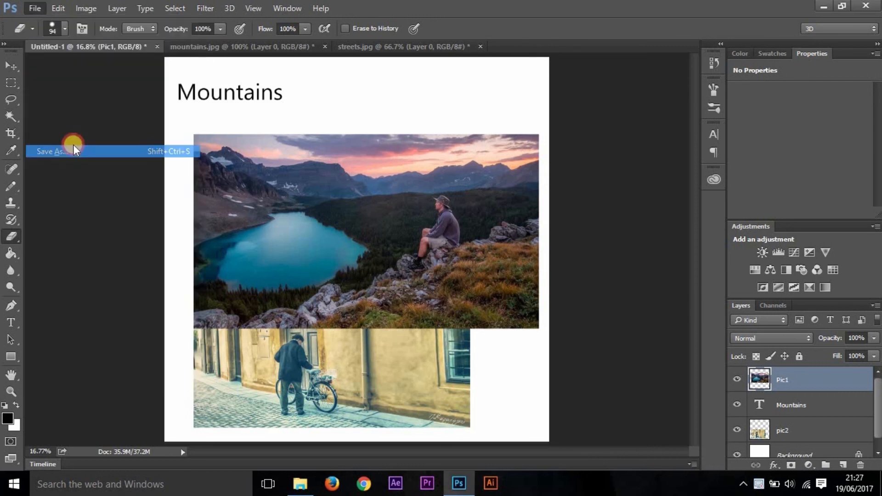
pyautogui.click(51, 152)
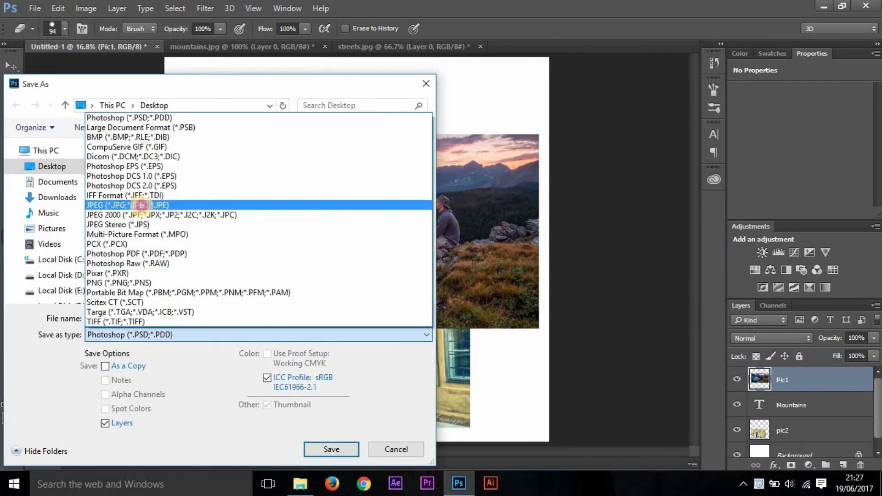
pyautogui.click(331, 449)
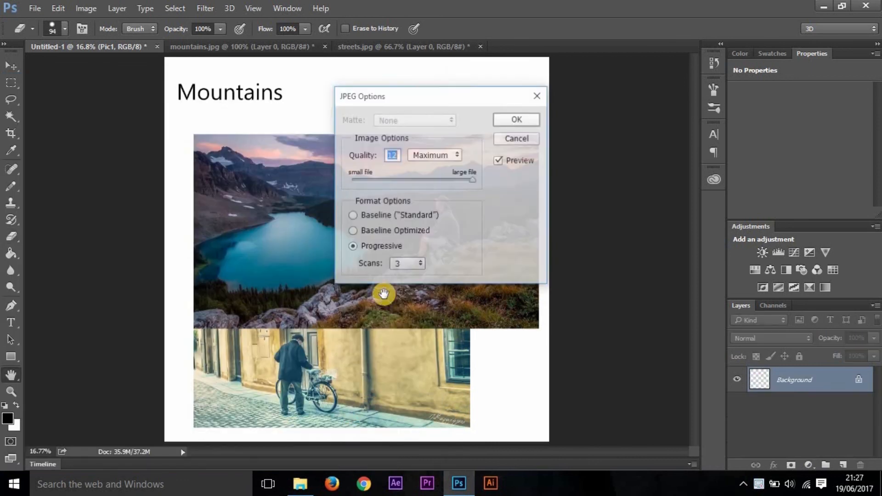
pyautogui.moveTo(473, 179); pyautogui.dragTo(433, 179)
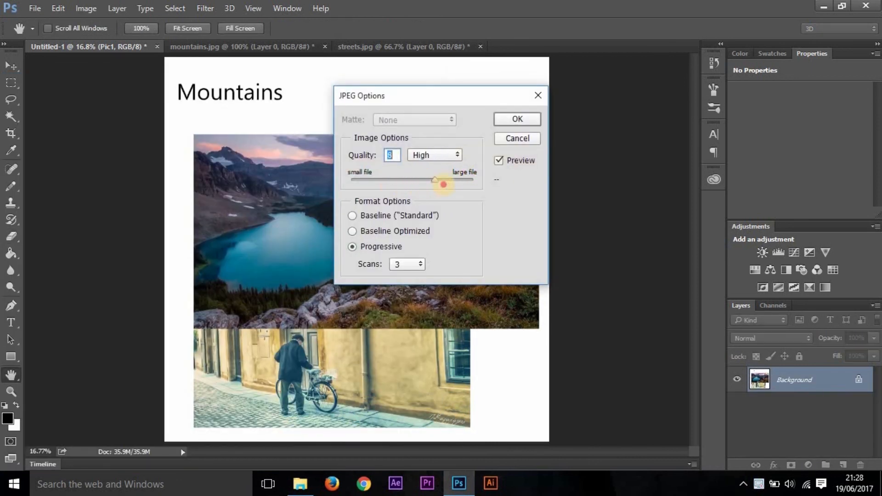
pyautogui.moveTo(432, 179); pyautogui.dragTo(472, 180)
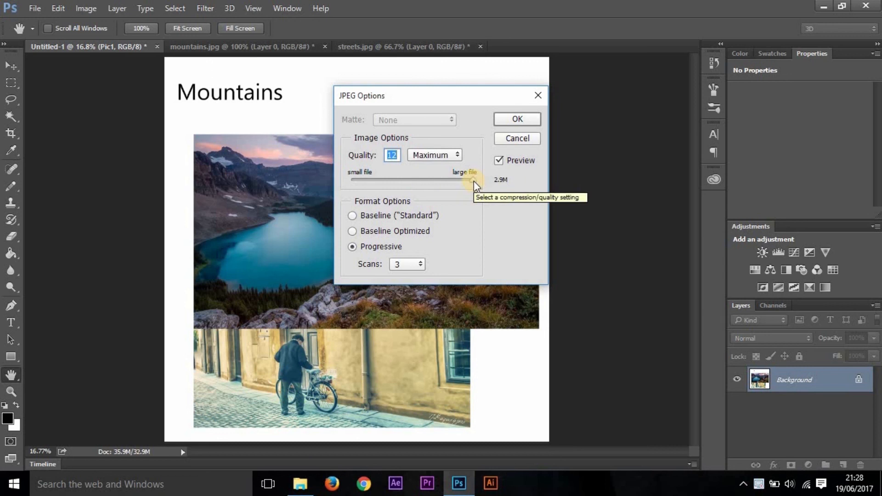